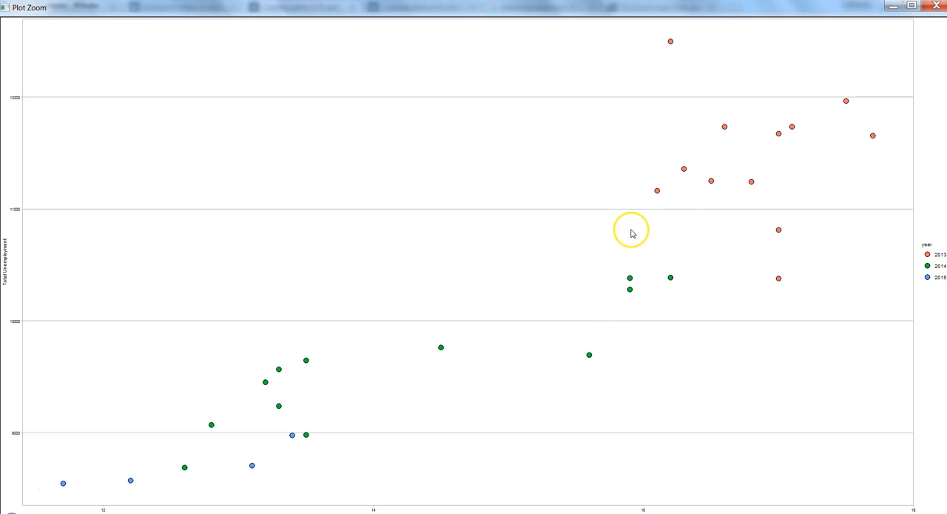
{"action": "mouse_move", "coordinate": [22, 246]}
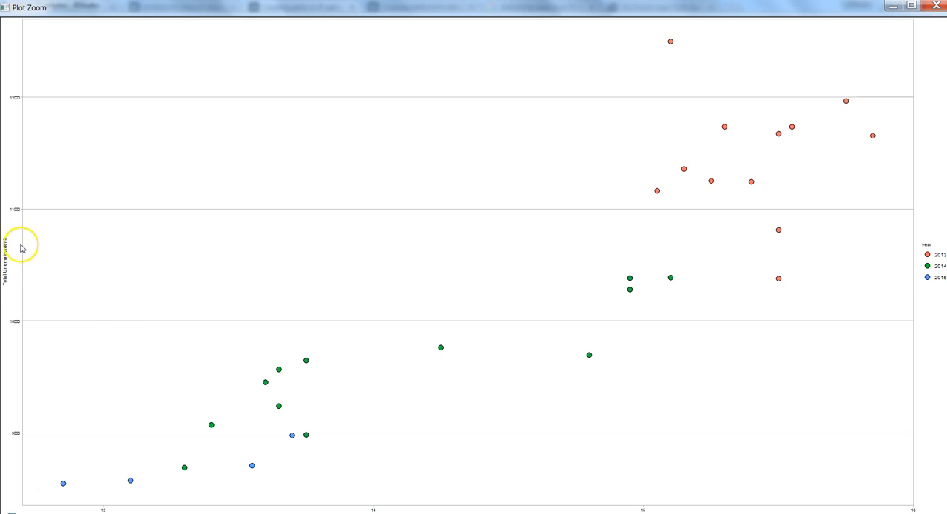
{"action": "mouse_move", "coordinate": [238, 361]}
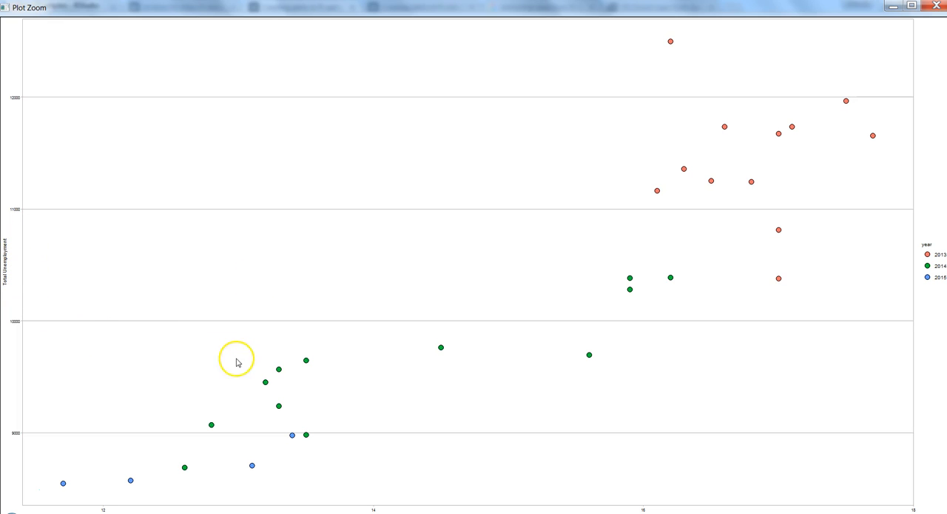
{"action": "mouse_move", "coordinate": [414, 487]}
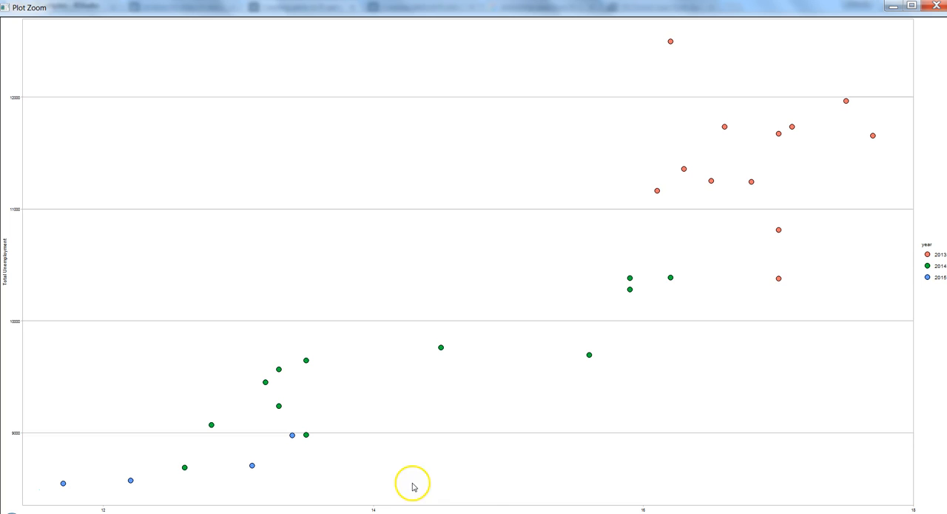
{"action": "mouse_move", "coordinate": [503, 497]}
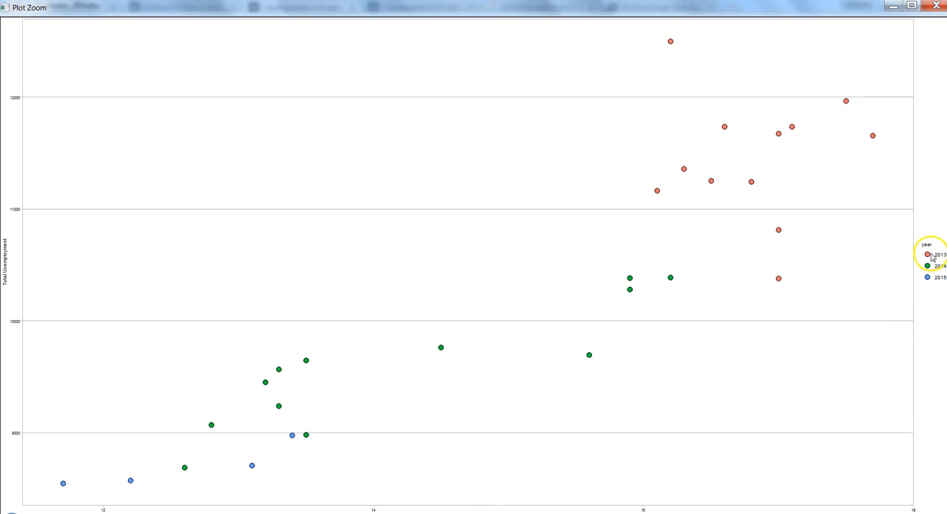
{"action": "mouse_move", "coordinate": [936, 281]}
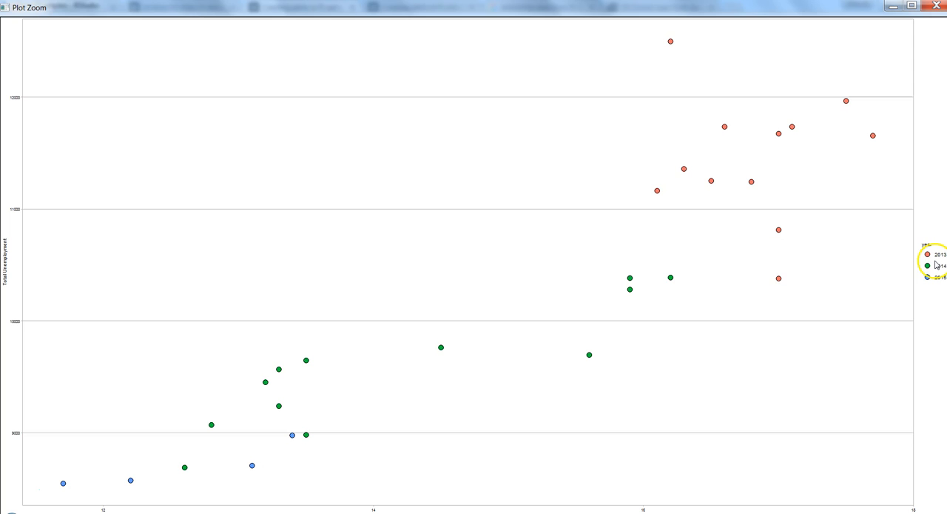
{"action": "mouse_move", "coordinate": [936, 265]}
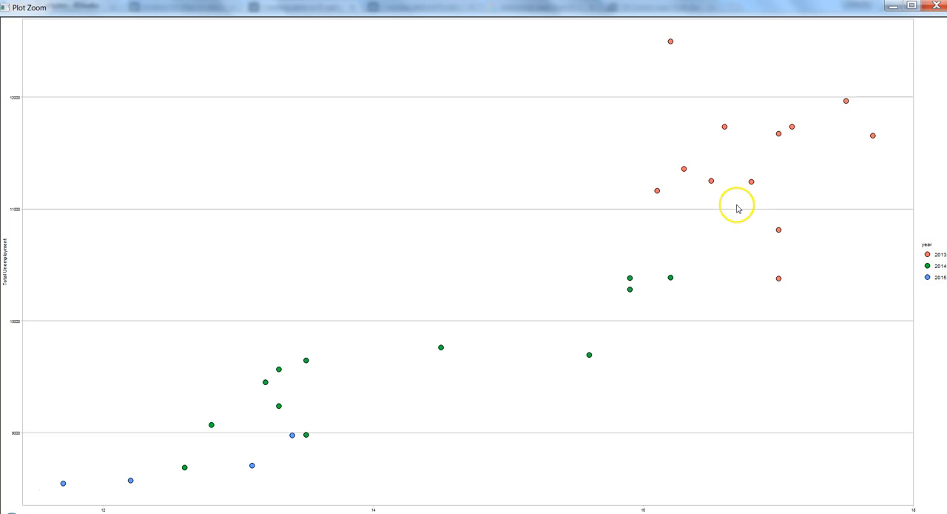
{"action": "mouse_move", "coordinate": [702, 192]}
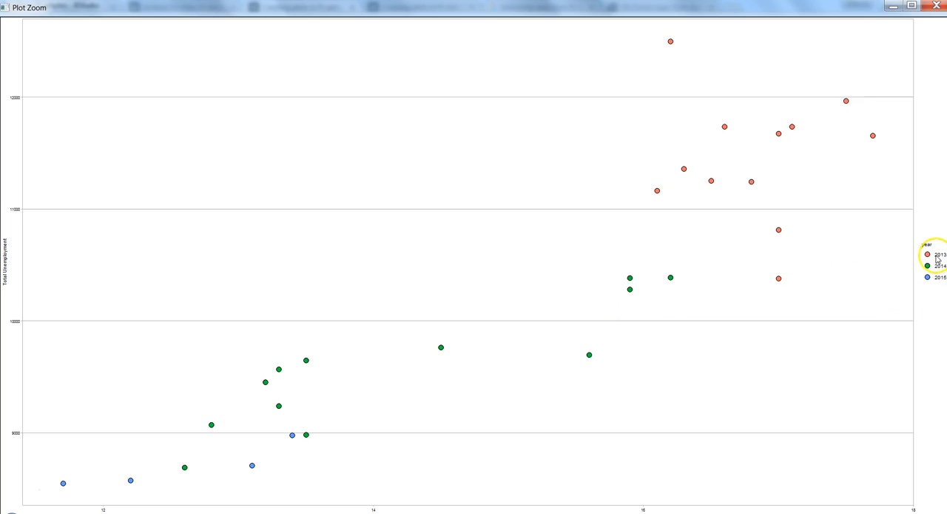
{"action": "mouse_move", "coordinate": [755, 123]}
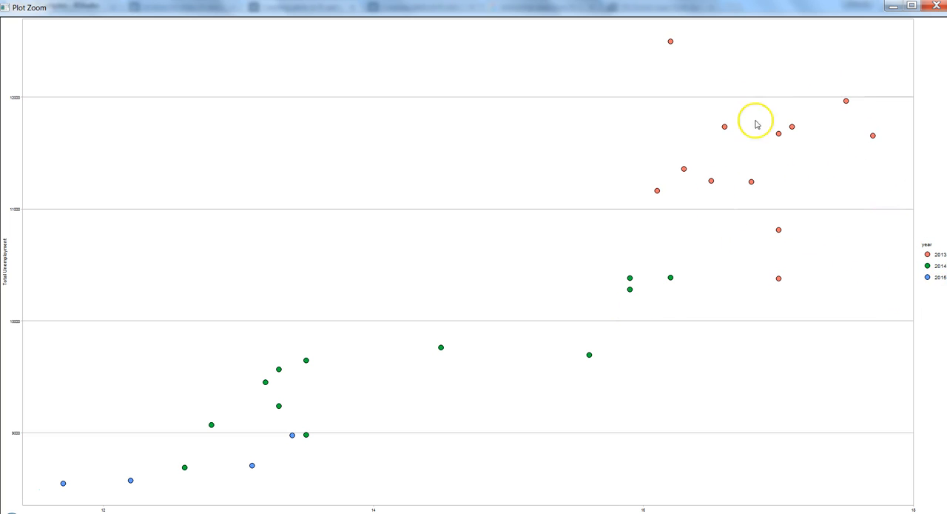
{"action": "mouse_move", "coordinate": [518, 238]}
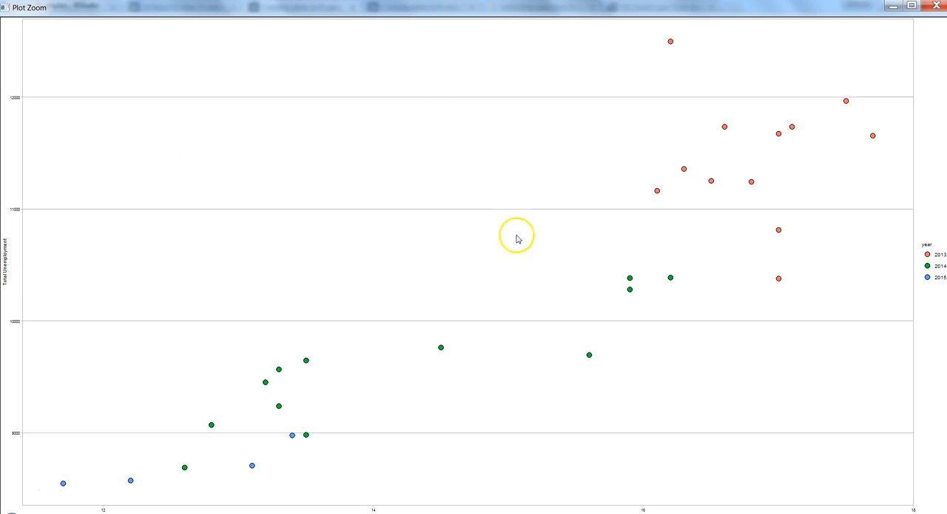
{"action": "mouse_move", "coordinate": [940, 269]}
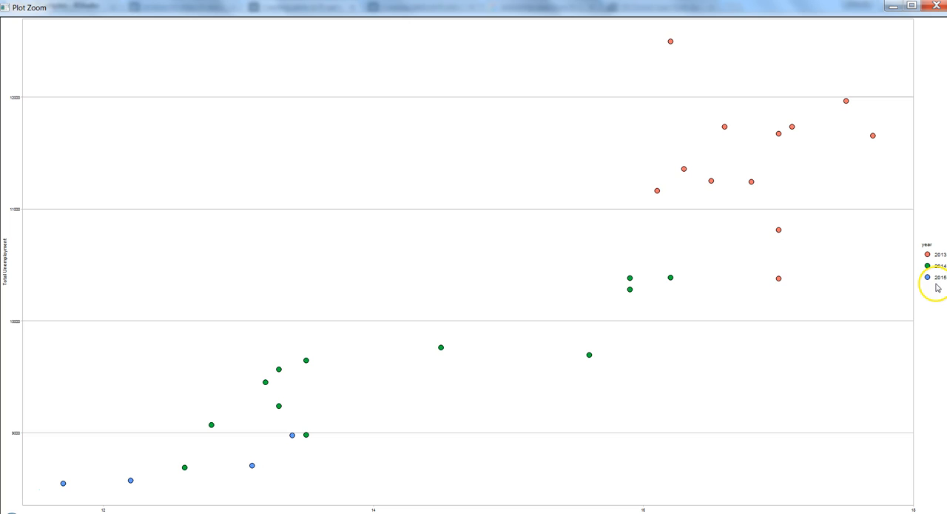
{"action": "mouse_move", "coordinate": [167, 487]}
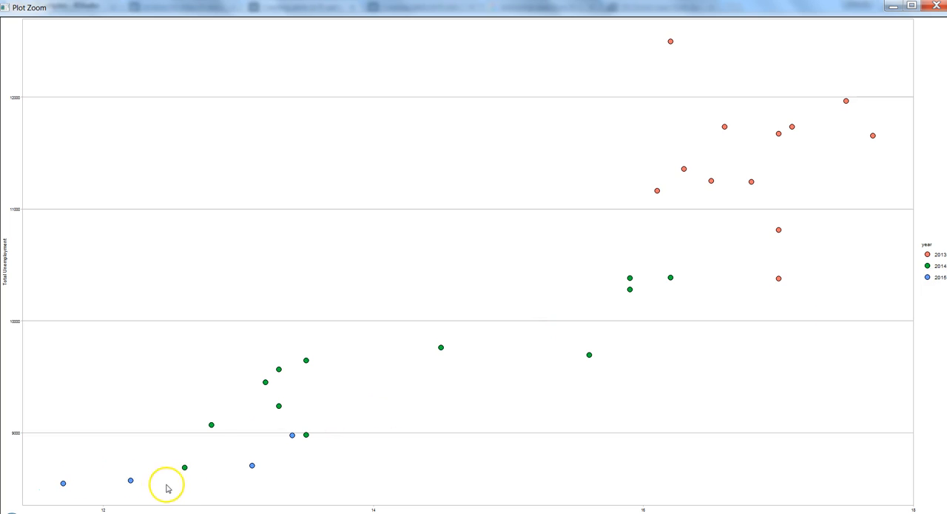
{"action": "mouse_move", "coordinate": [175, 492]}
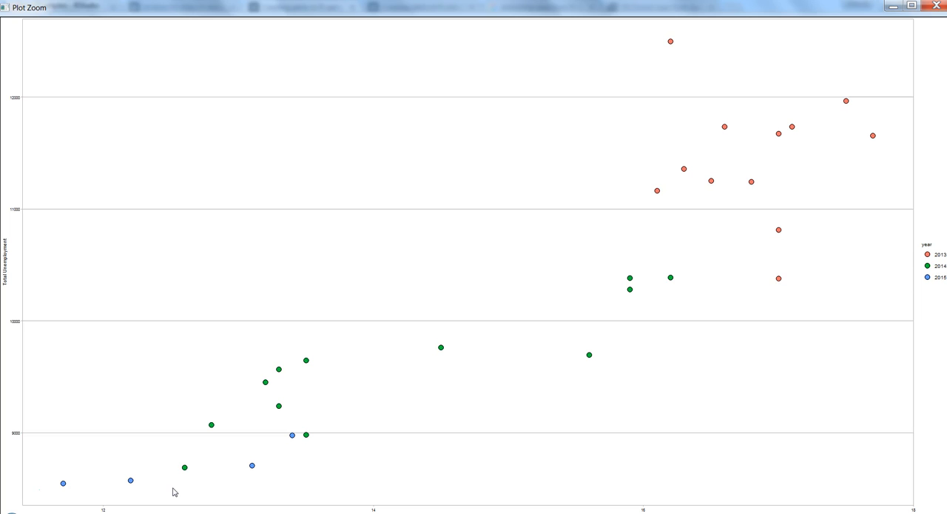
{"action": "mouse_move", "coordinate": [283, 461]}
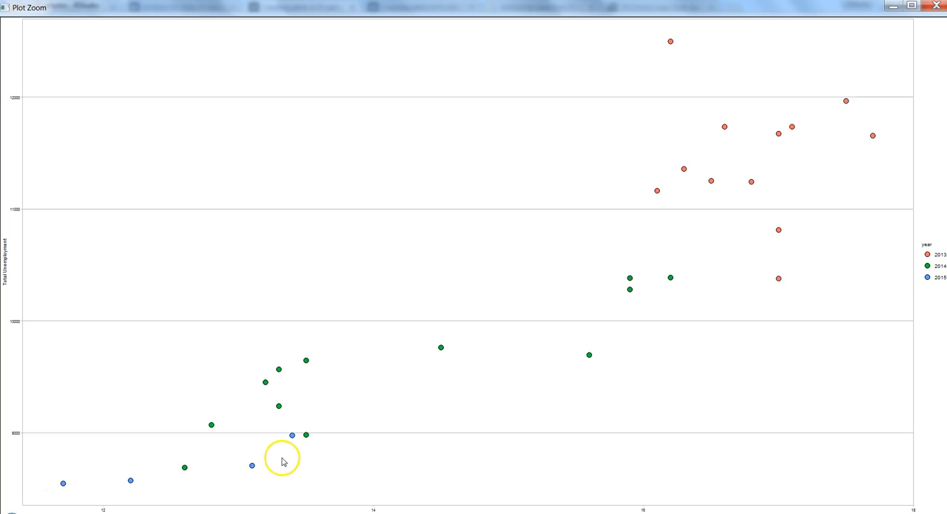
{"action": "mouse_move", "coordinate": [257, 467]}
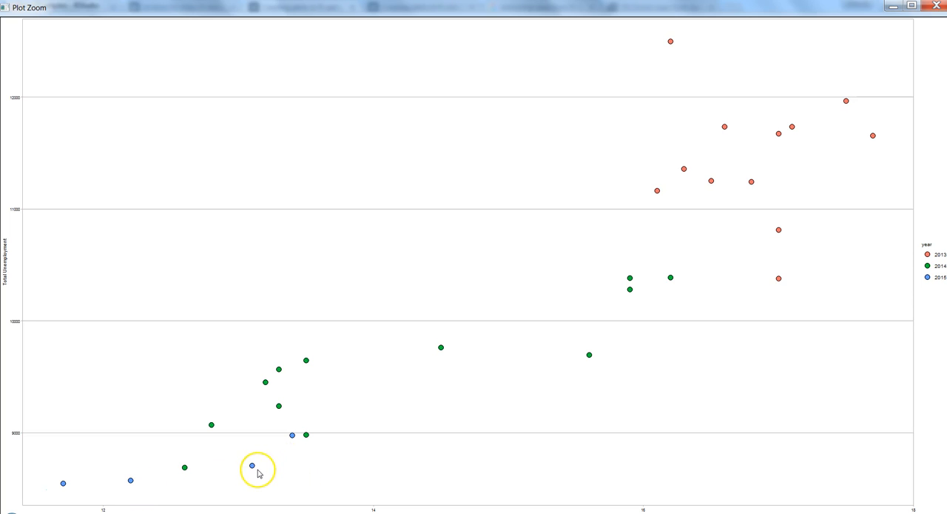
{"action": "mouse_move", "coordinate": [127, 481]}
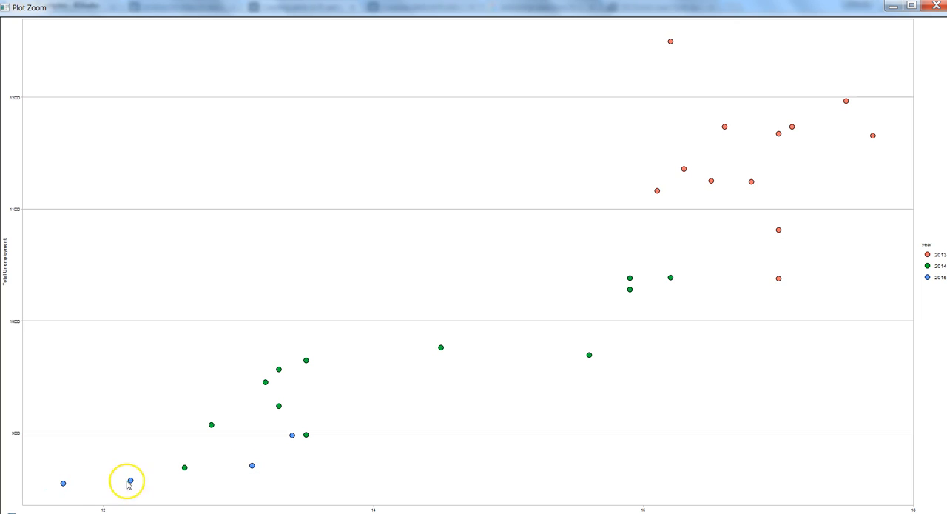
{"action": "mouse_move", "coordinate": [187, 473]}
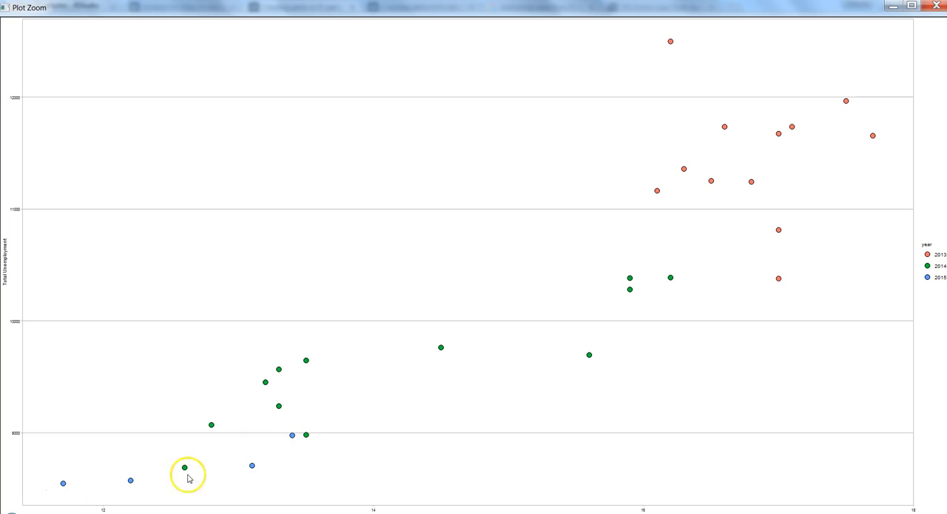
{"action": "mouse_move", "coordinate": [266, 466]}
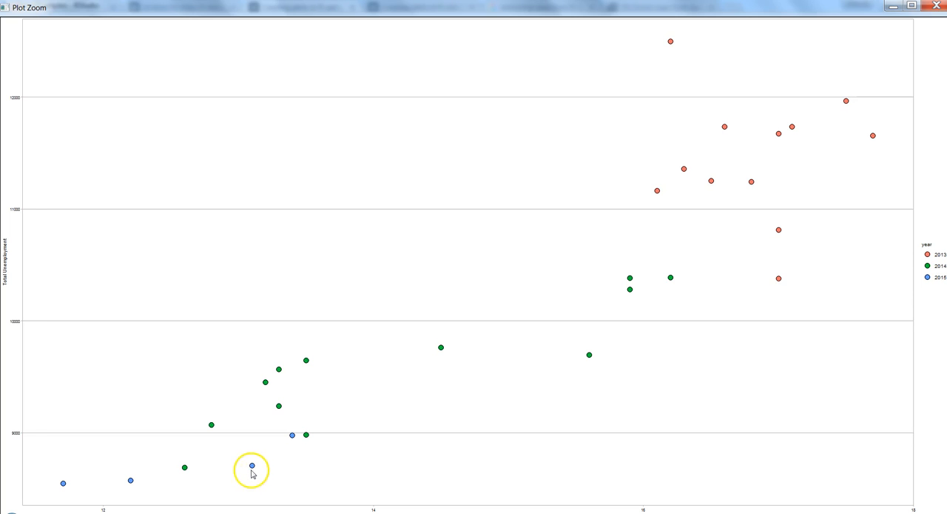
{"action": "mouse_move", "coordinate": [281, 468]}
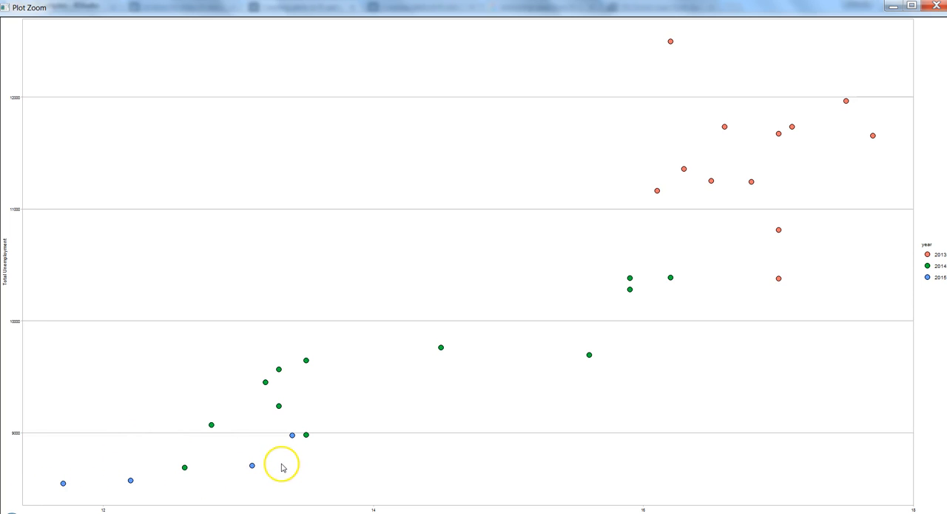
{"action": "mouse_move", "coordinate": [281, 468]}
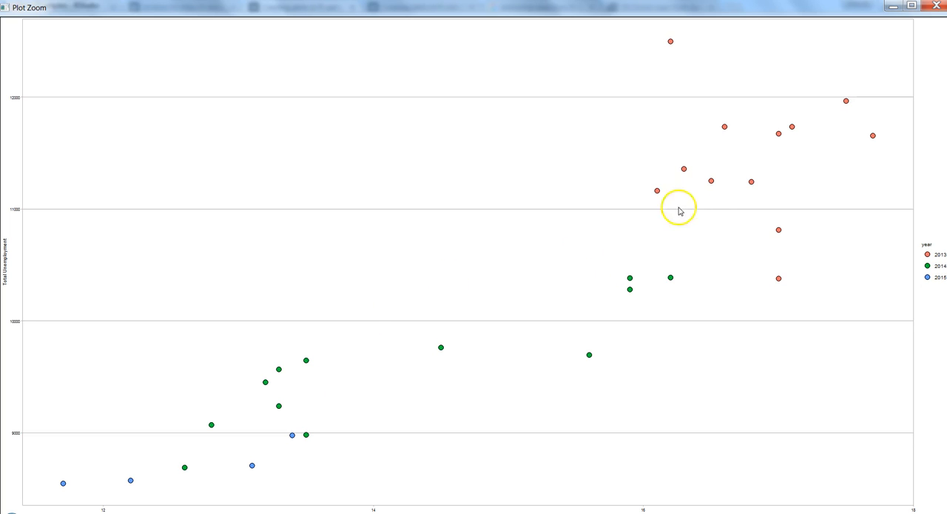
{"action": "mouse_move", "coordinate": [719, 193]}
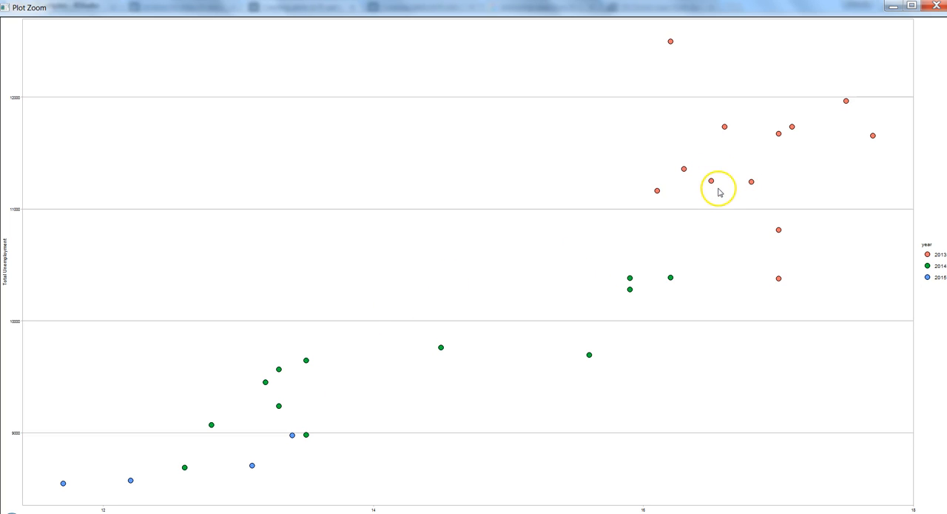
{"action": "mouse_move", "coordinate": [290, 373]}
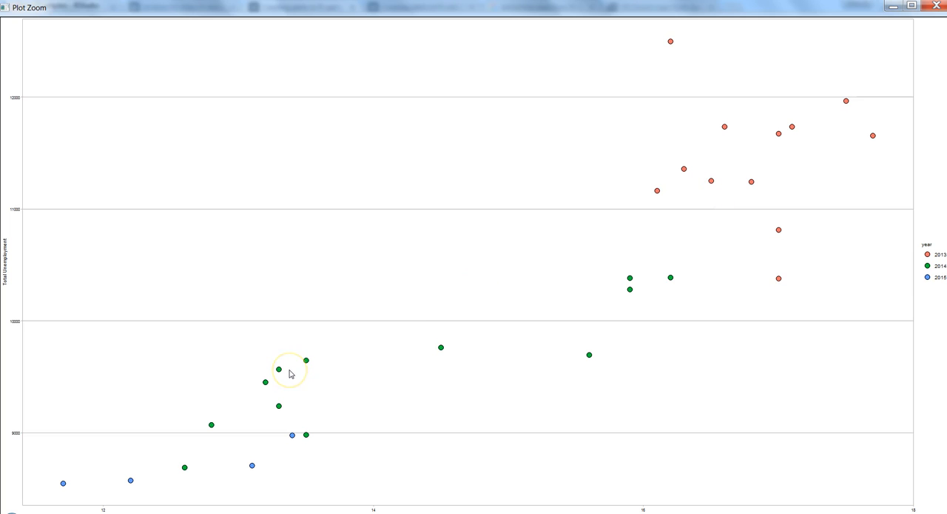
{"action": "mouse_move", "coordinate": [290, 371]}
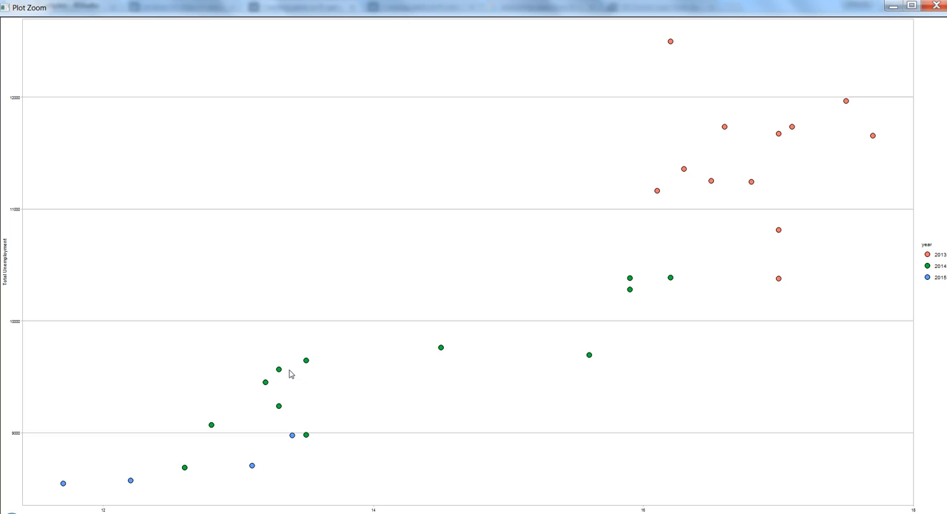
{"action": "mouse_move", "coordinate": [628, 299]}
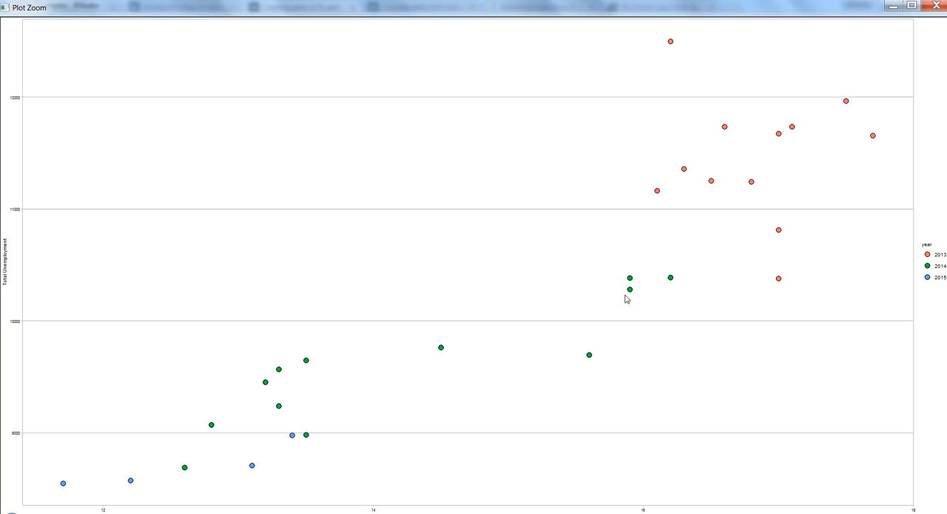
{"action": "mouse_move", "coordinate": [792, 192]}
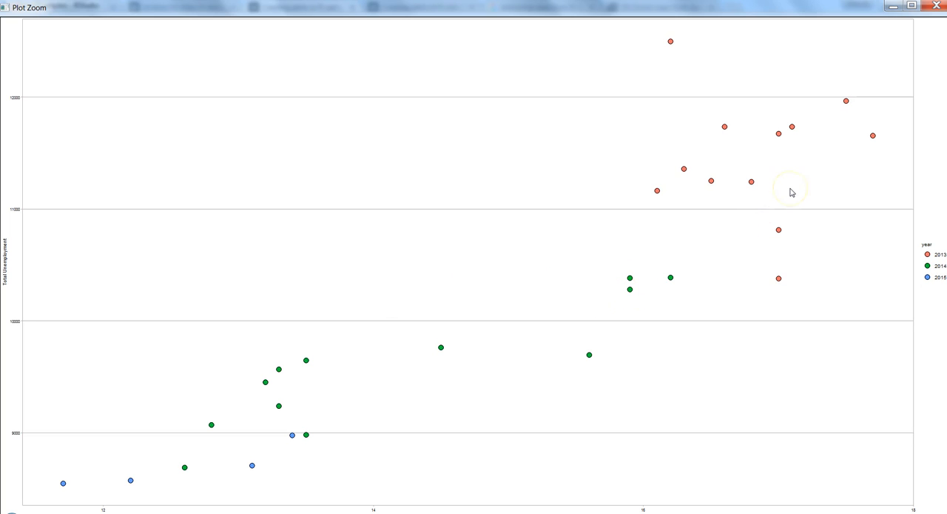
{"action": "mouse_move", "coordinate": [791, 192]}
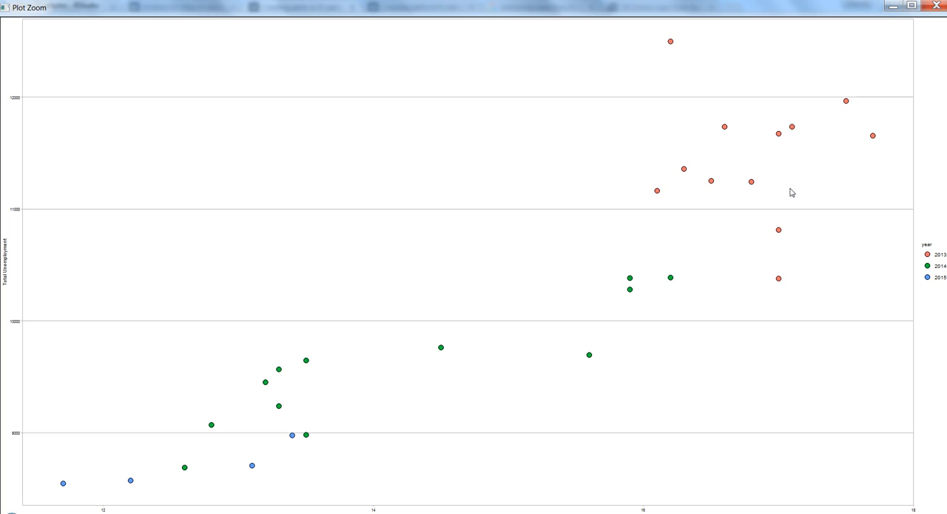
{"action": "mouse_move", "coordinate": [927, 48]}
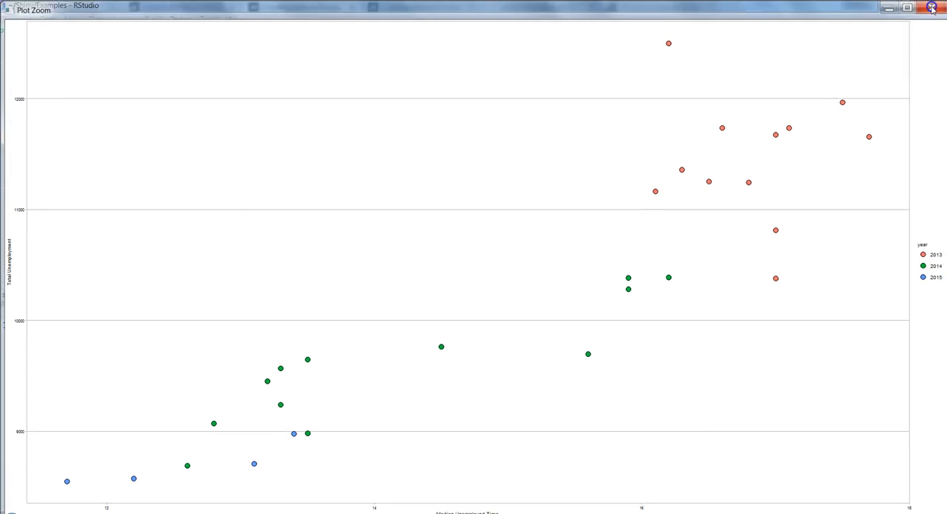
Begin ggplot(economics_13year, aes(uempmed, unemploy, size = pce)) in the console, not yet run
{"action": "left_click", "coordinate": [932, 7]}
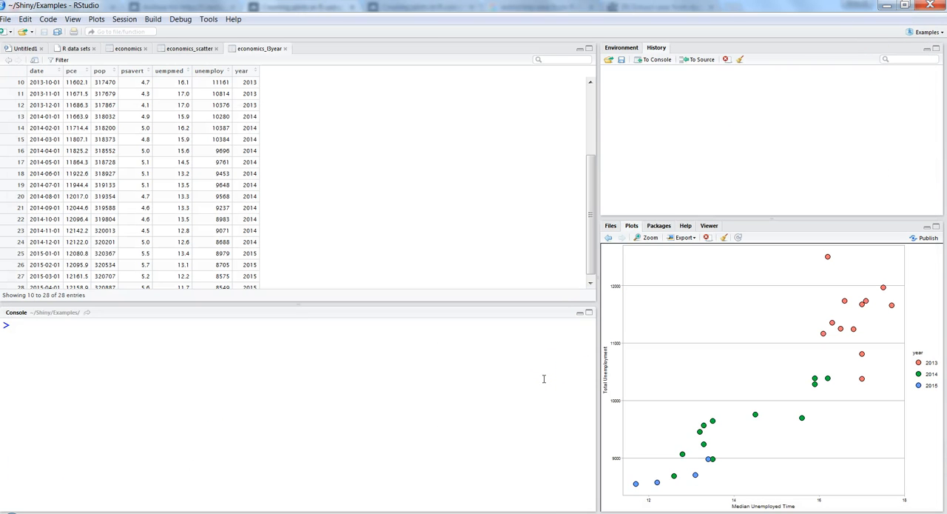
{"action": "type", "text": "g"}
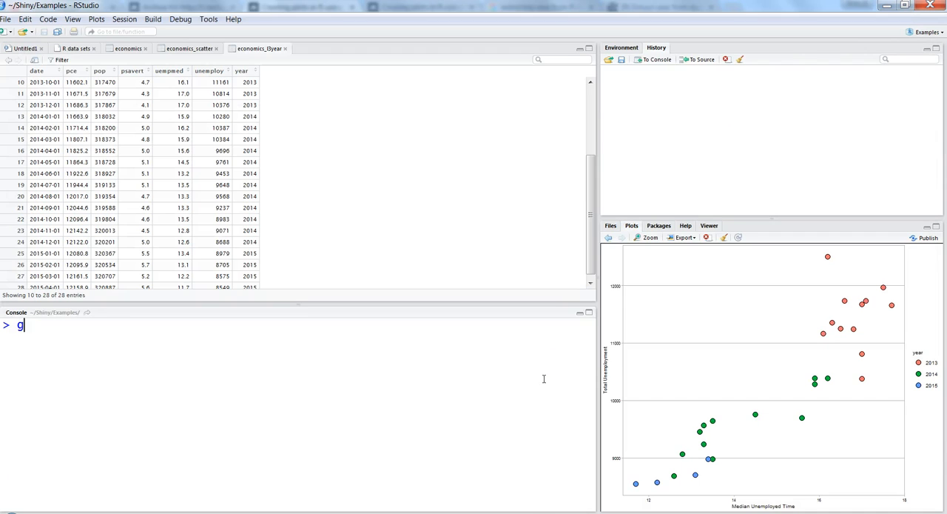
{"action": "type", "text": "gplot("}
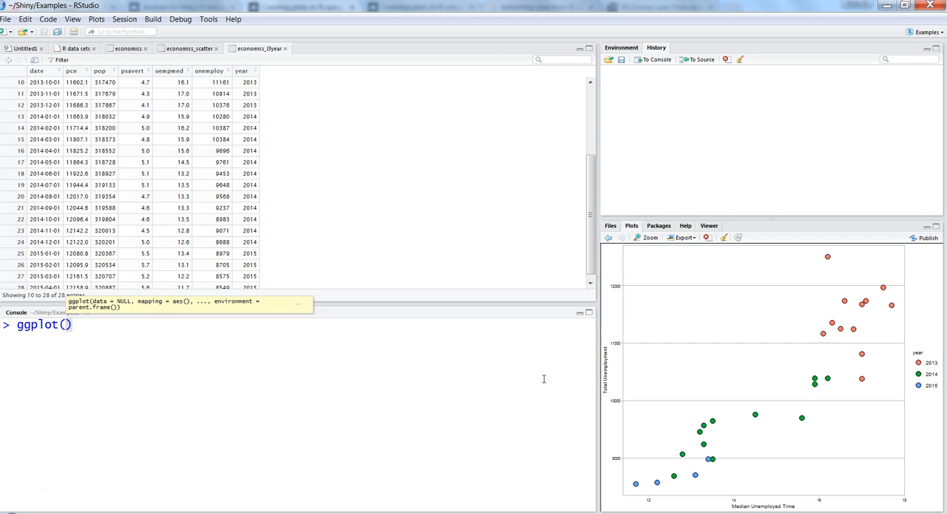
{"action": "mouse_move", "coordinate": [278, 70]}
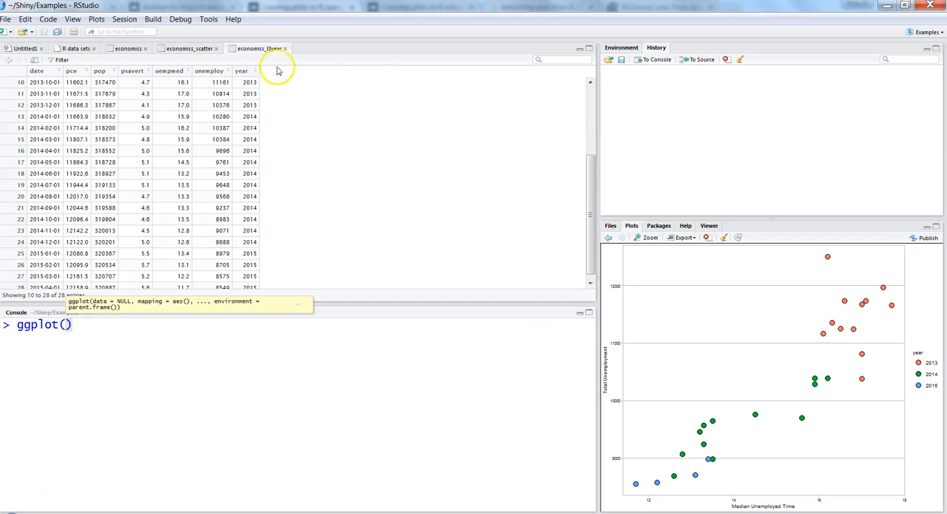
{"action": "type", "text": "economics_l3year"}
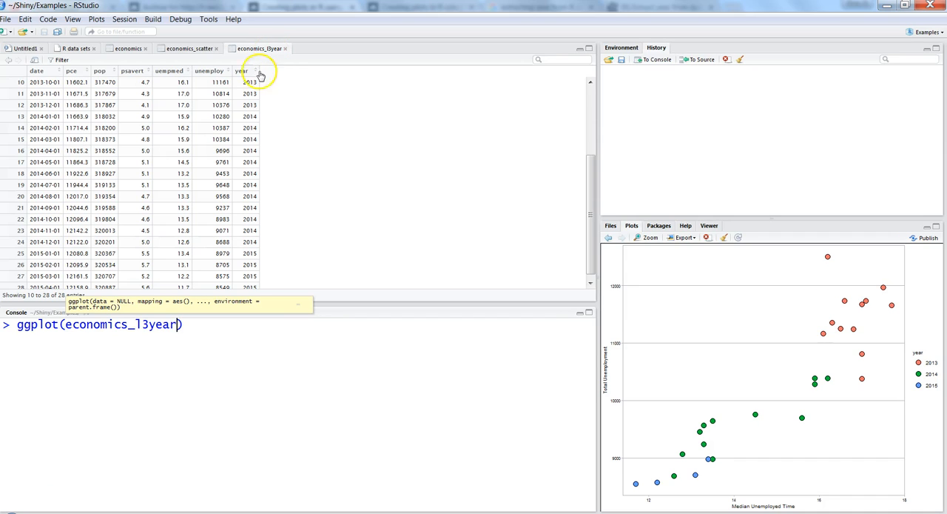
{"action": "mouse_move", "coordinate": [256, 172]}
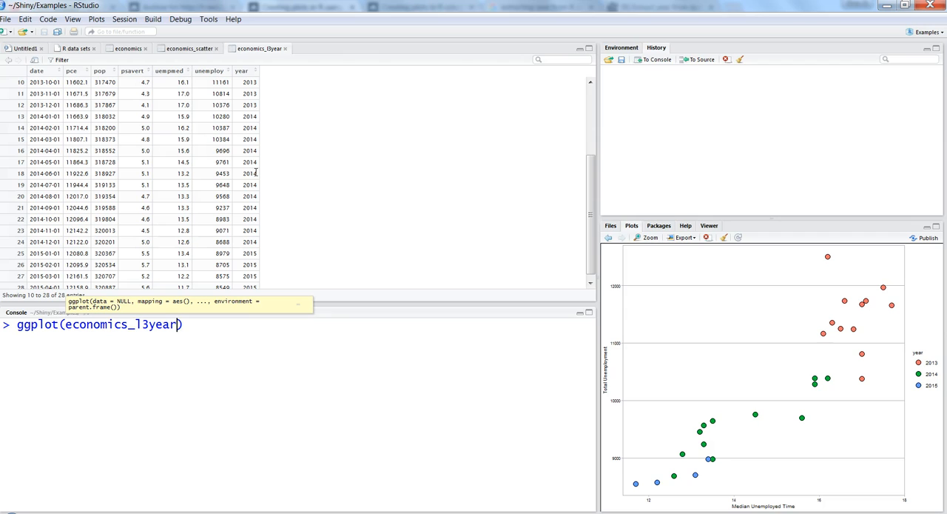
{"action": "type", "text": ","}
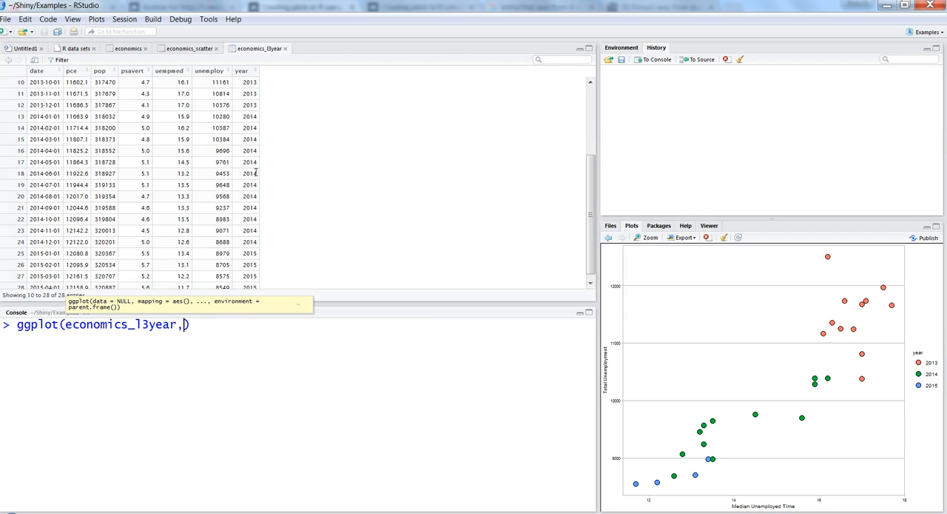
{"action": "type", "text": "aes("}
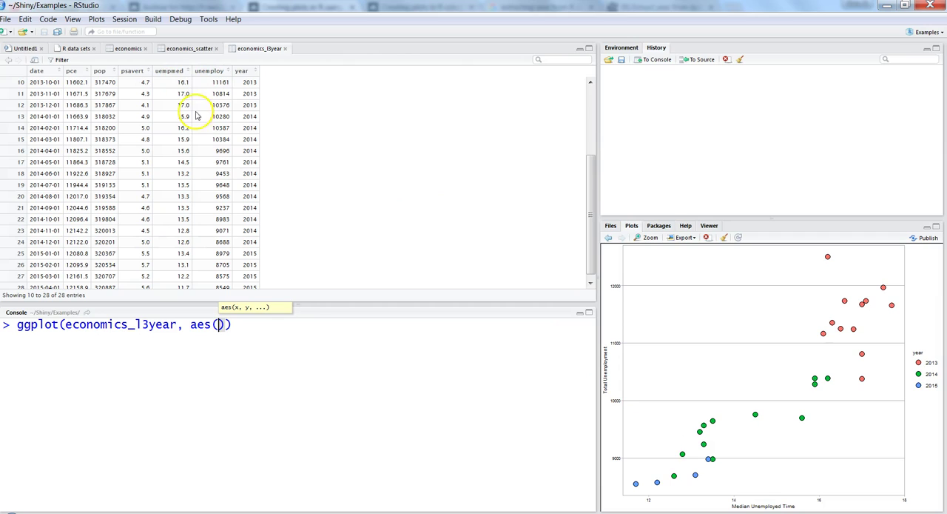
{"action": "mouse_move", "coordinate": [172, 86]}
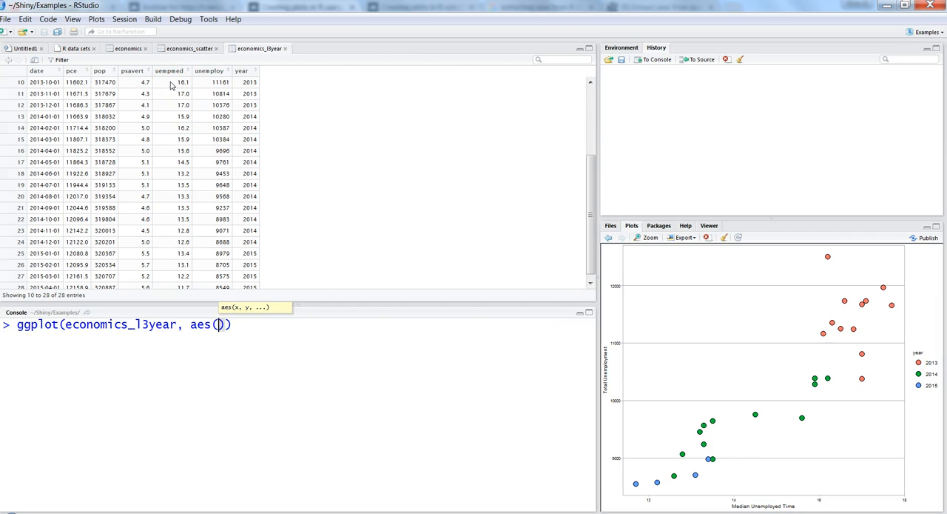
{"action": "type", "text": "uempmed,"}
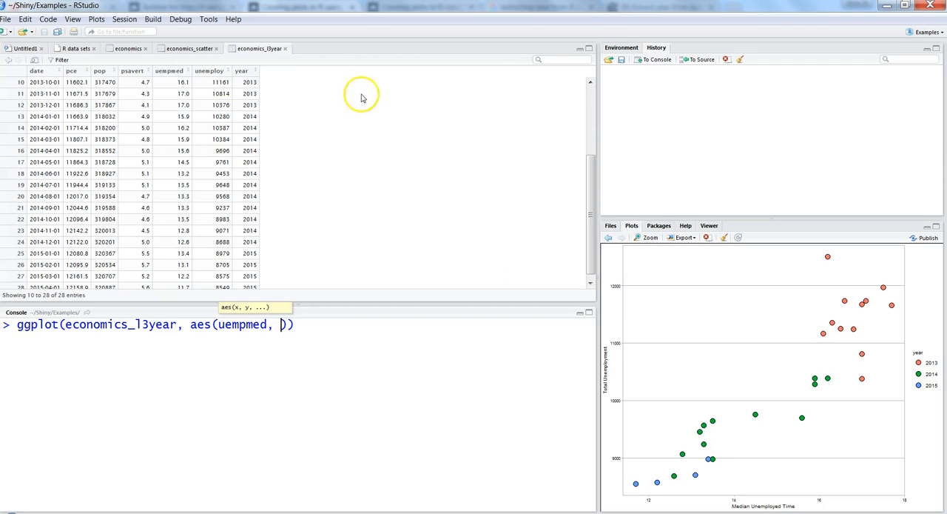
{"action": "mouse_move", "coordinate": [208, 83]}
{"action": "type", "text": "unemploy, "}
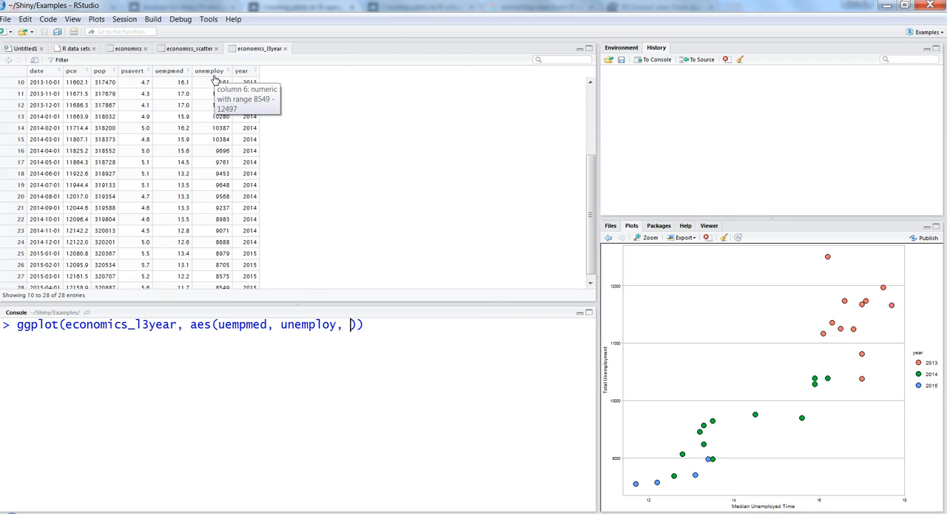
{"action": "mouse_move", "coordinate": [530, 397]}
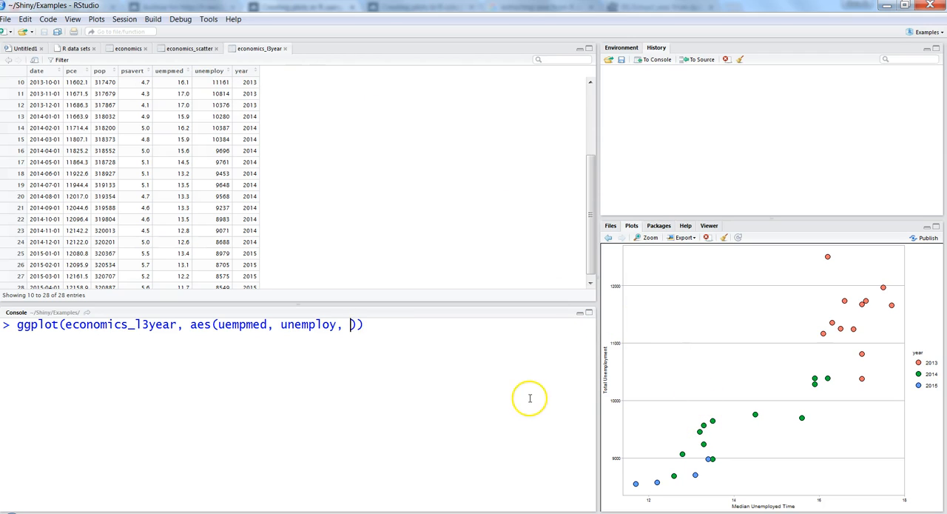
{"action": "type", "text": "size ="}
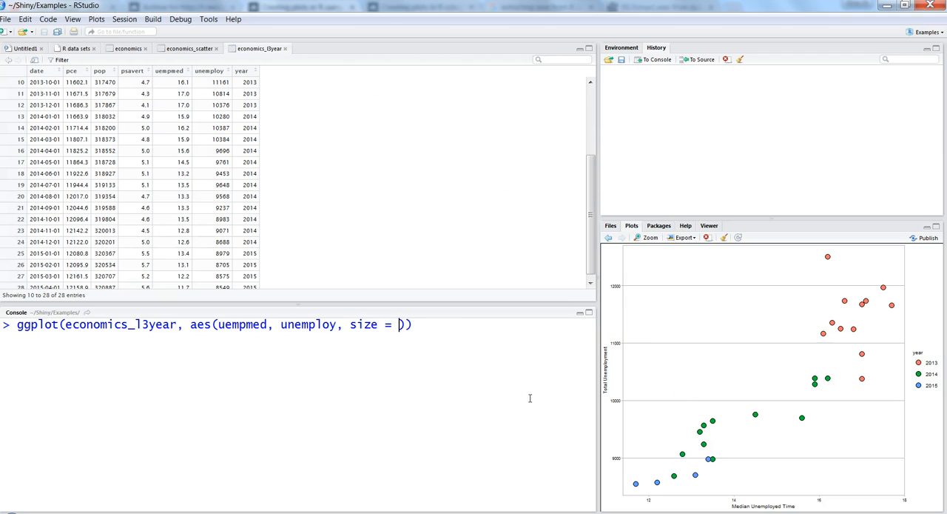
{"action": "mouse_move", "coordinate": [367, 324]}
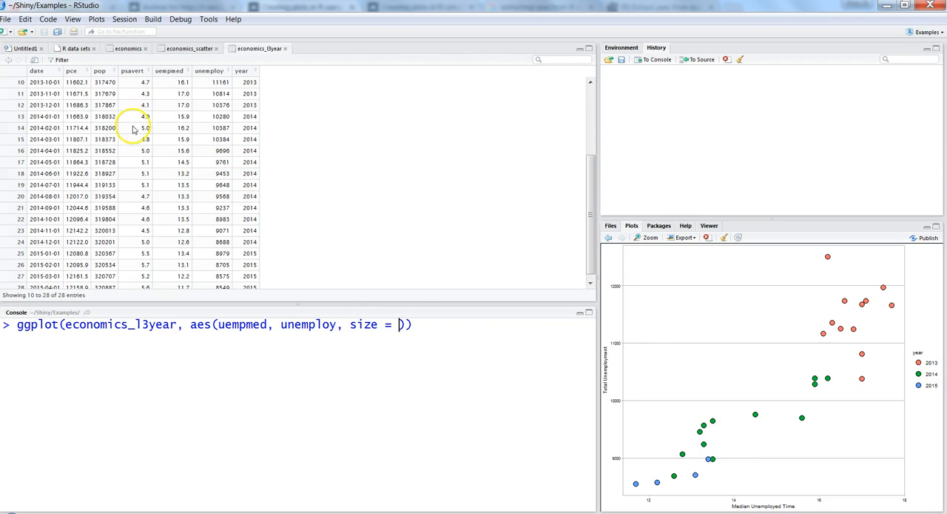
{"action": "mouse_move", "coordinate": [96, 80]}
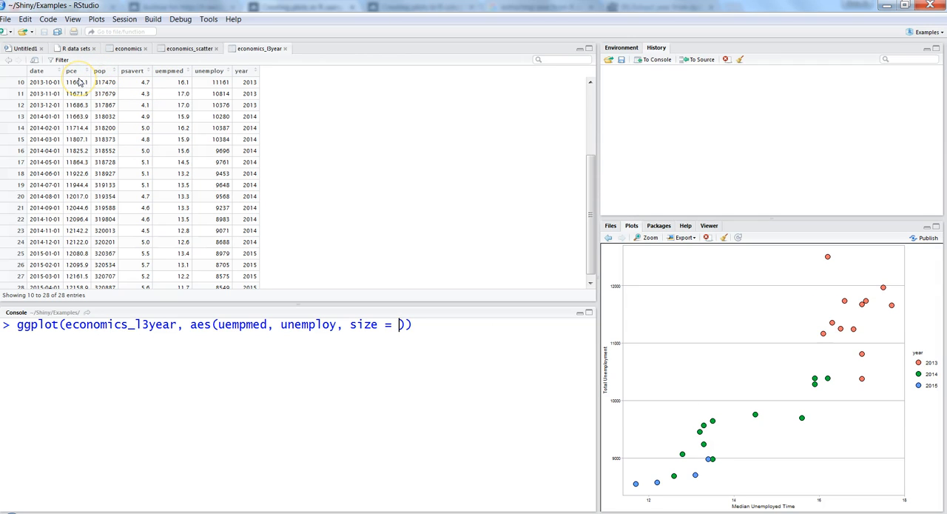
{"action": "mouse_move", "coordinate": [148, 86]}
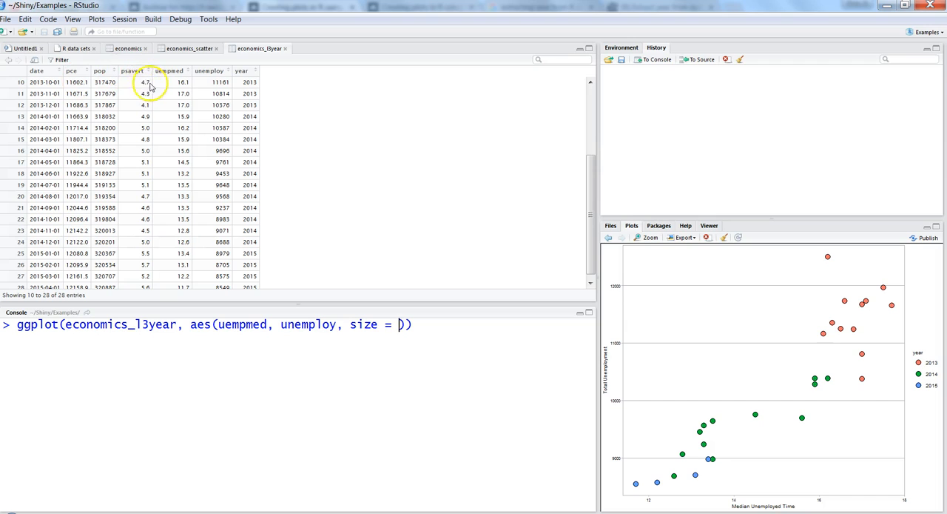
{"action": "mouse_move", "coordinate": [278, 311]}
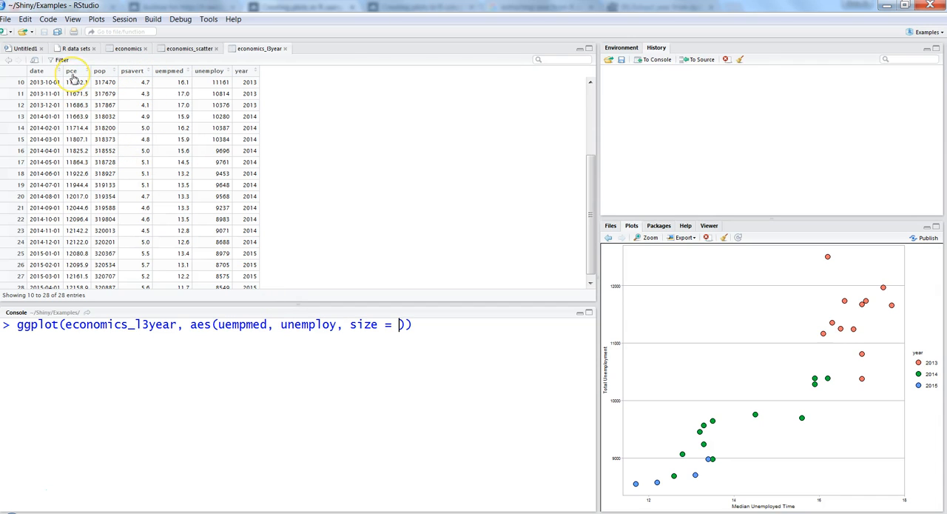
{"action": "type", "text": "pce"}
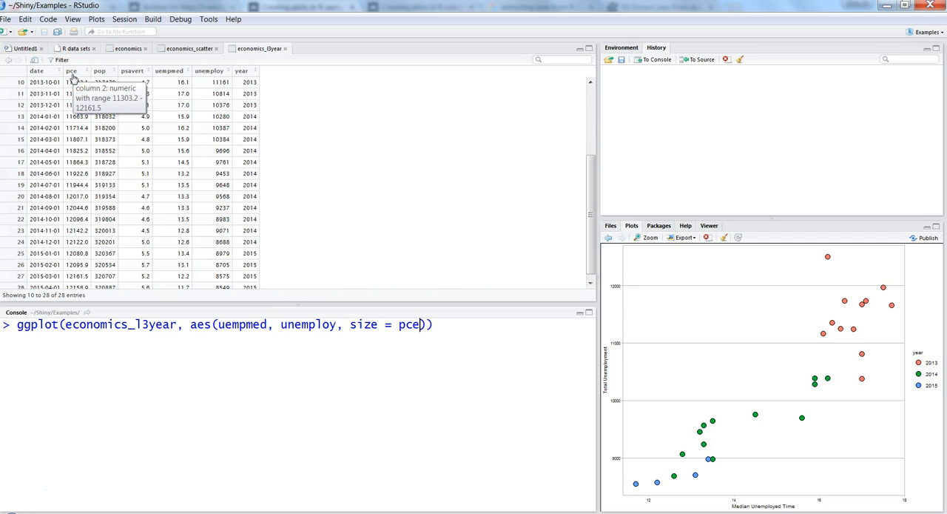
{"action": "mouse_move", "coordinate": [270, 225]}
{"action": "type", "text": " +"}
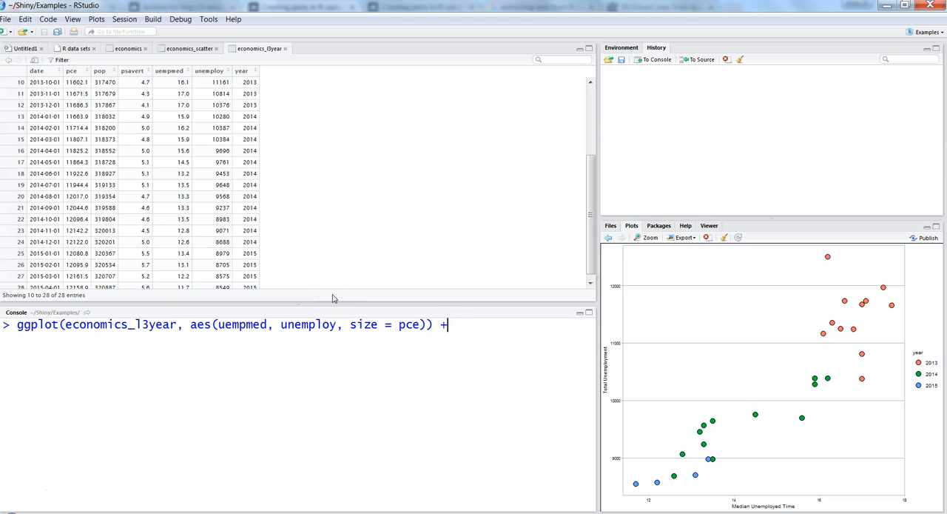
Add geom_point and labs with x title "Median Unemployed time"
{"action": "type", "text": "geom_point(shape = 21"}
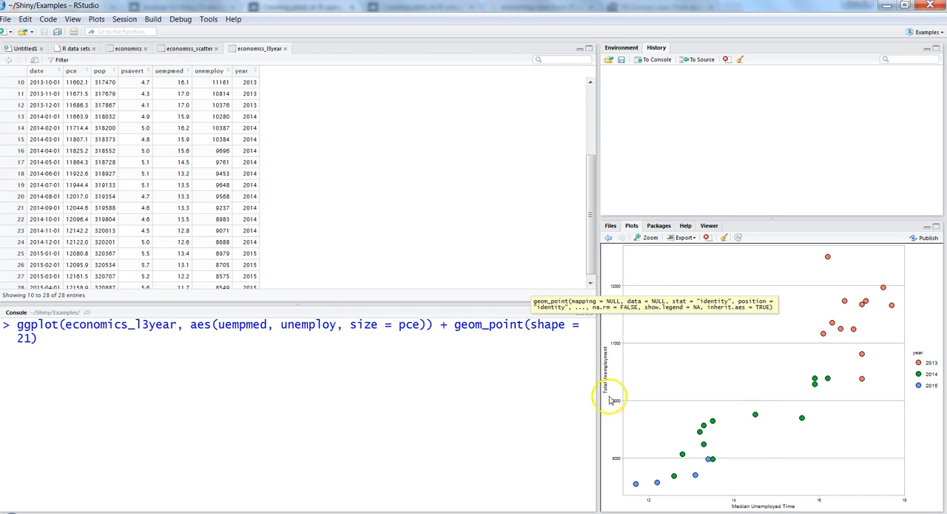
{"action": "mouse_move", "coordinate": [263, 370]}
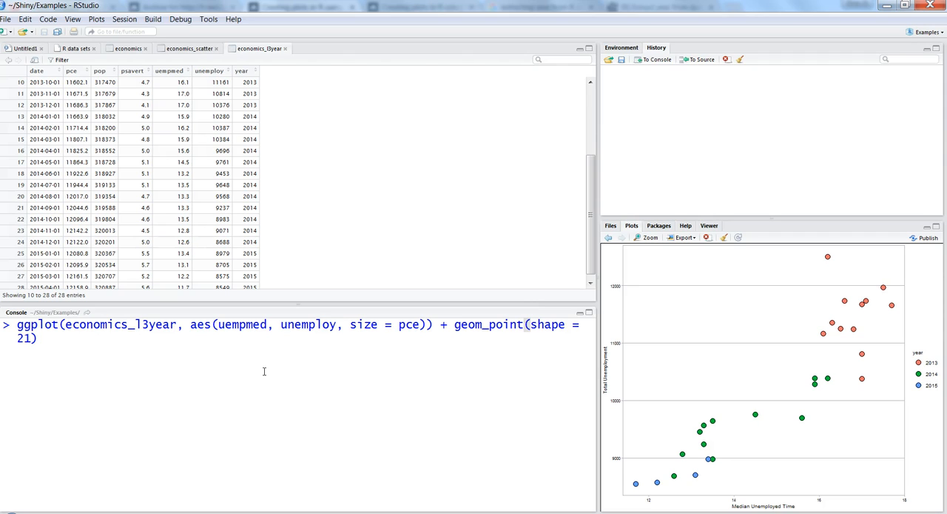
{"action": "type", "text": "+ labs"}
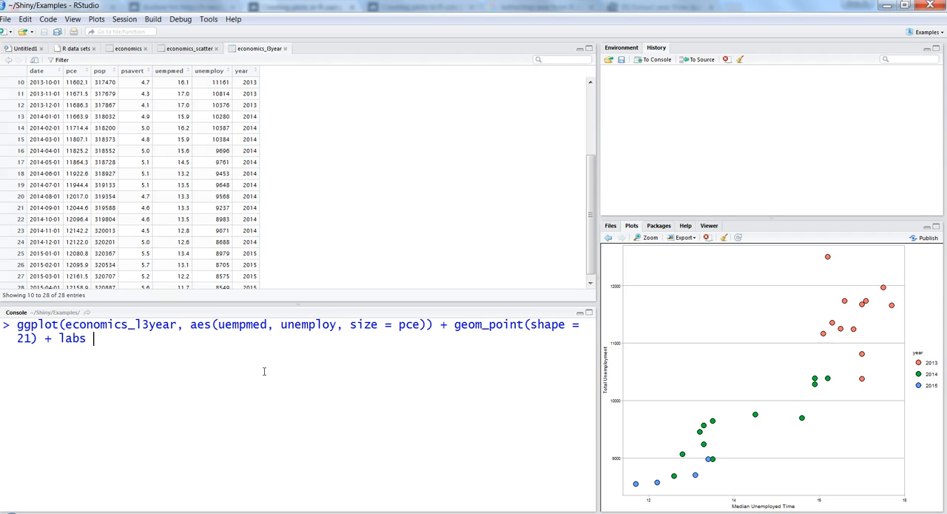
{"action": "type", "text": "()"}
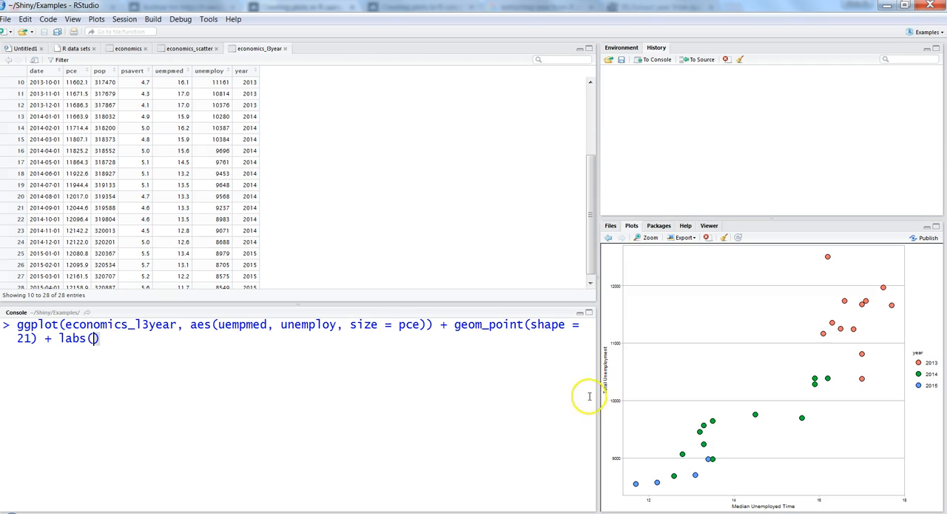
{"action": "mouse_move", "coordinate": [453, 402]}
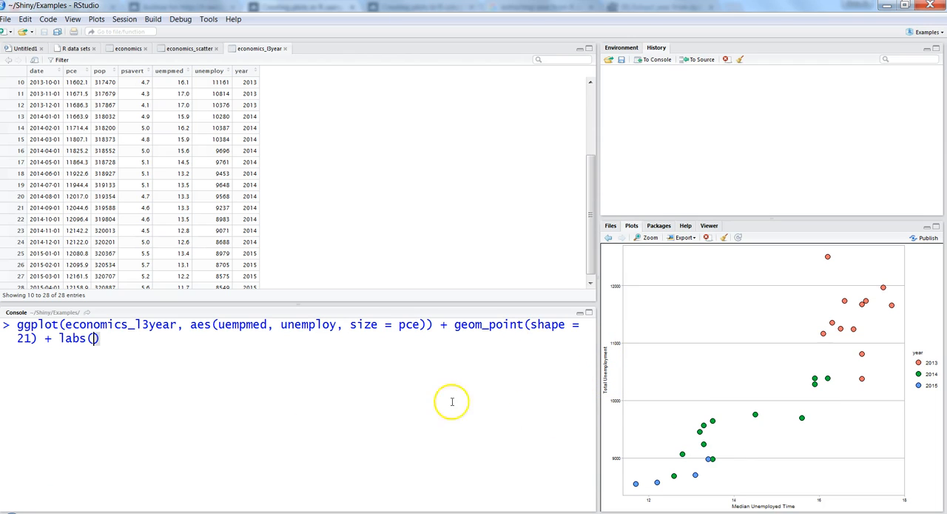
{"action": "mouse_move", "coordinate": [244, 324]}
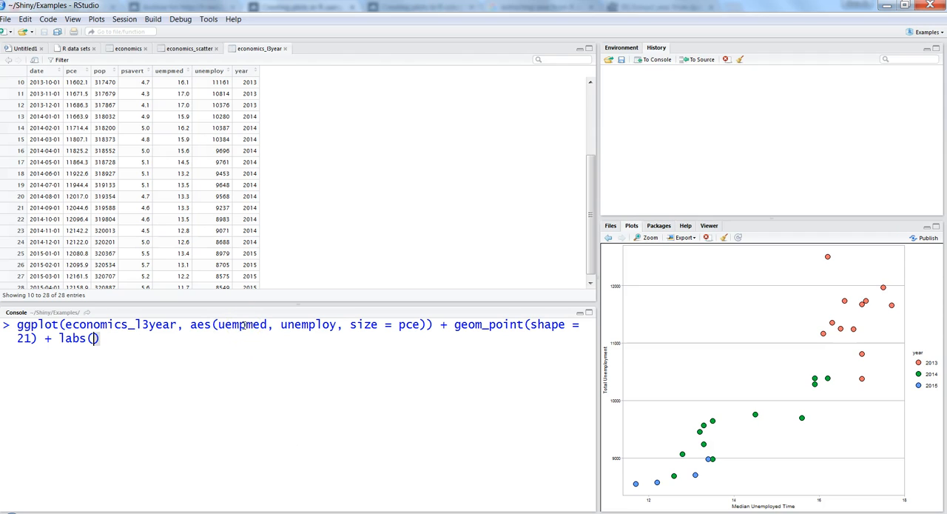
{"action": "type", "text": "x = \"Medi"}
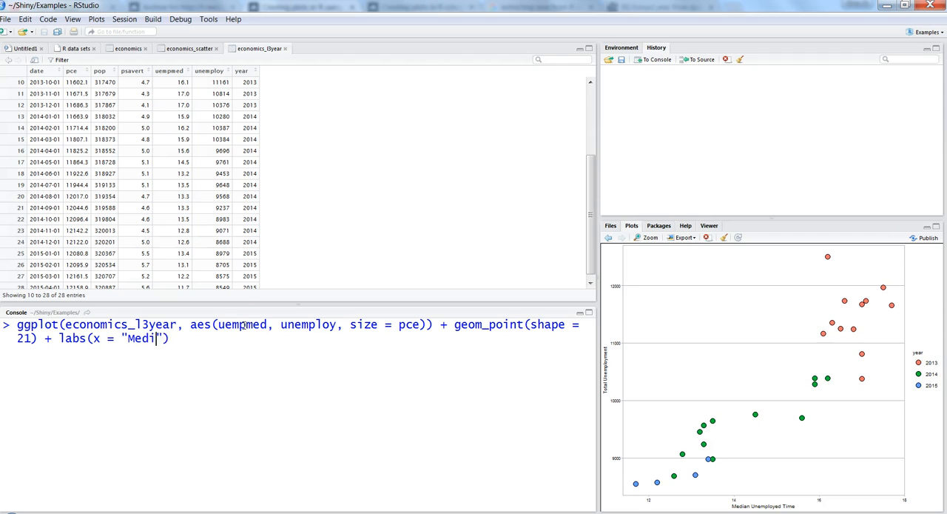
{"action": "type", "text": "an"}
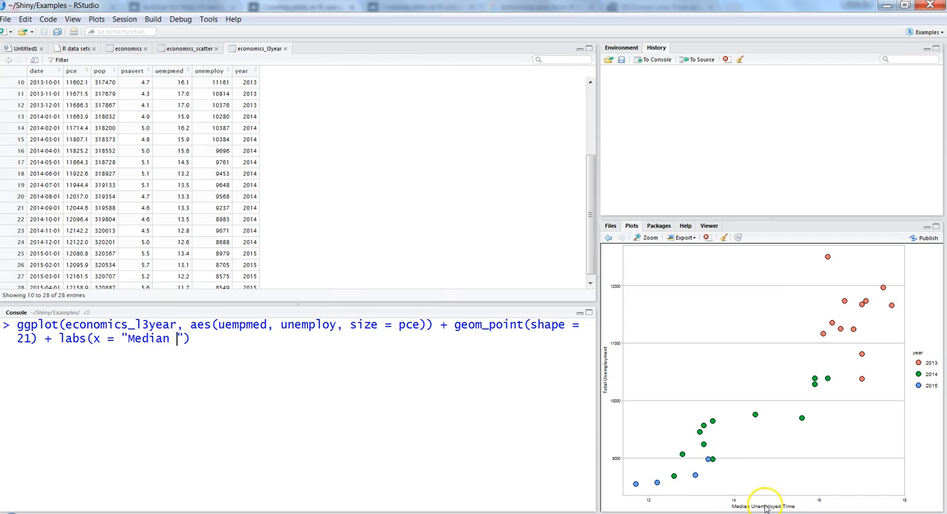
{"action": "type", "text": "U"}
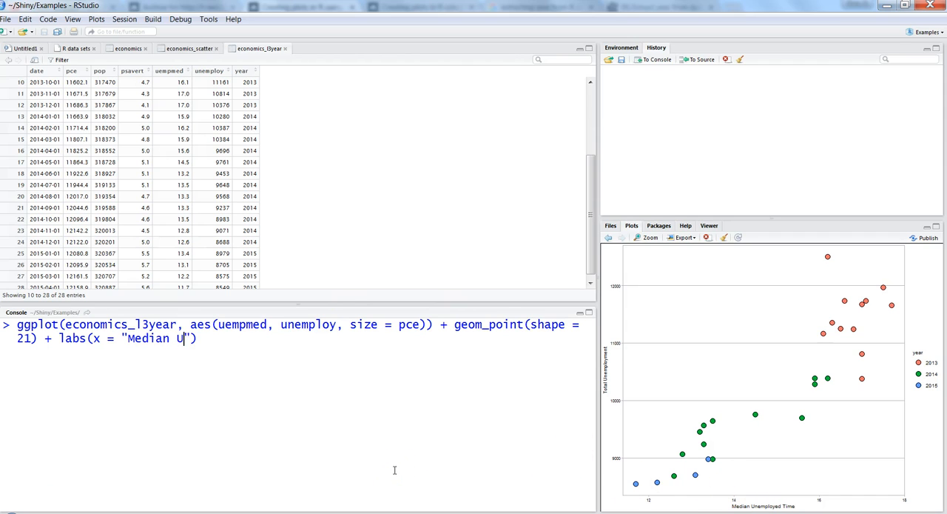
{"action": "type", "text": "nemployed"}
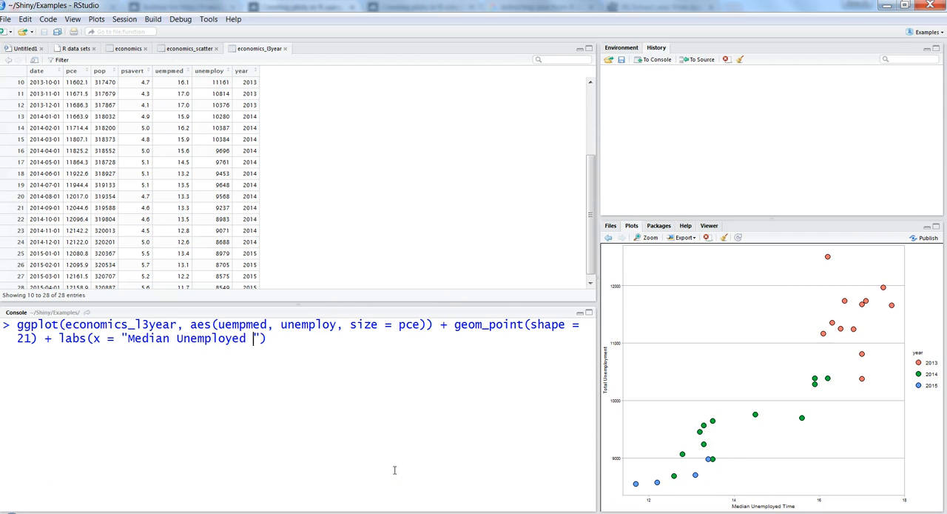
{"action": "type", "text": "time\" ,"}
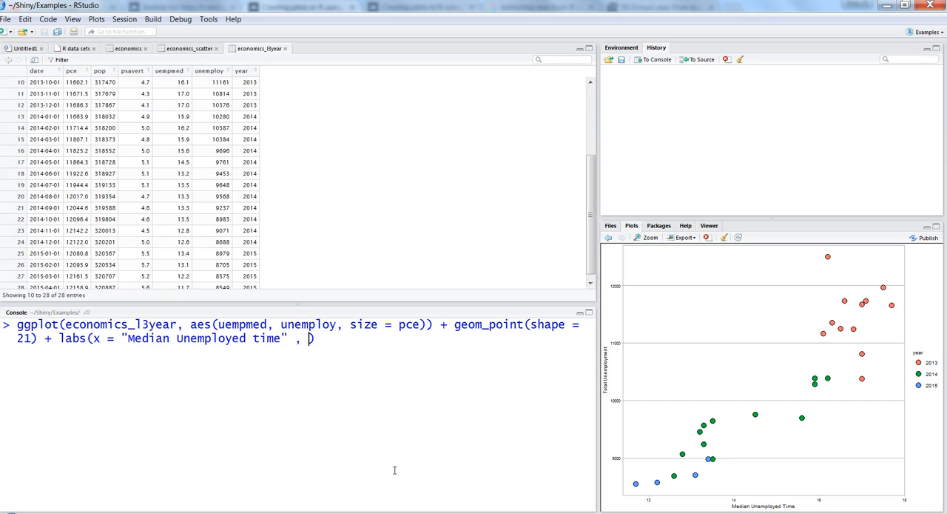
Add y title "Total Unemployment" and run the plot command
{"action": "type", "text": "y = \"\""}
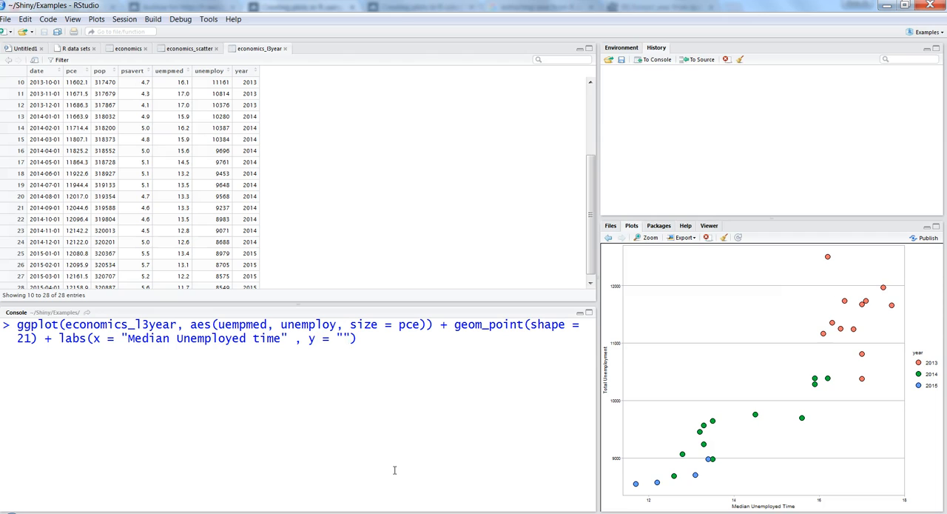
{"action": "type", "text": "Total U"}
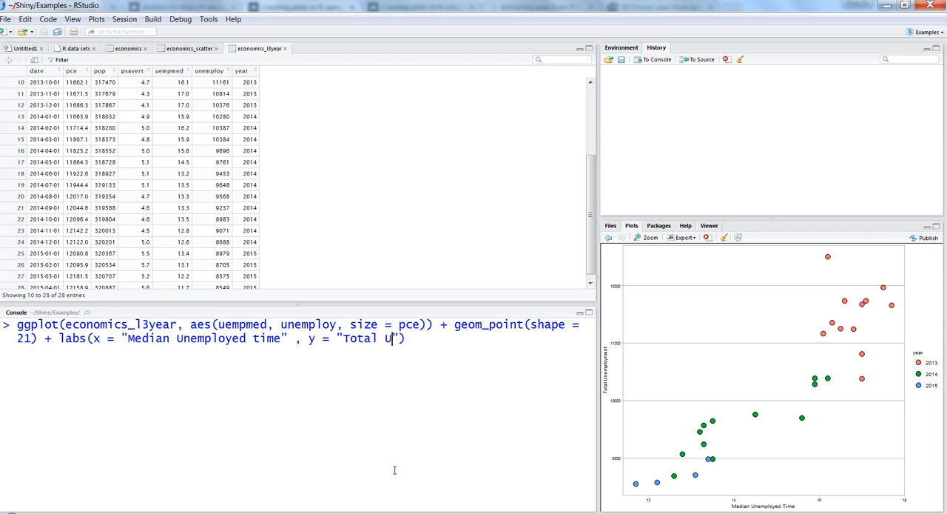
{"action": "type", "text": "nemployment"}
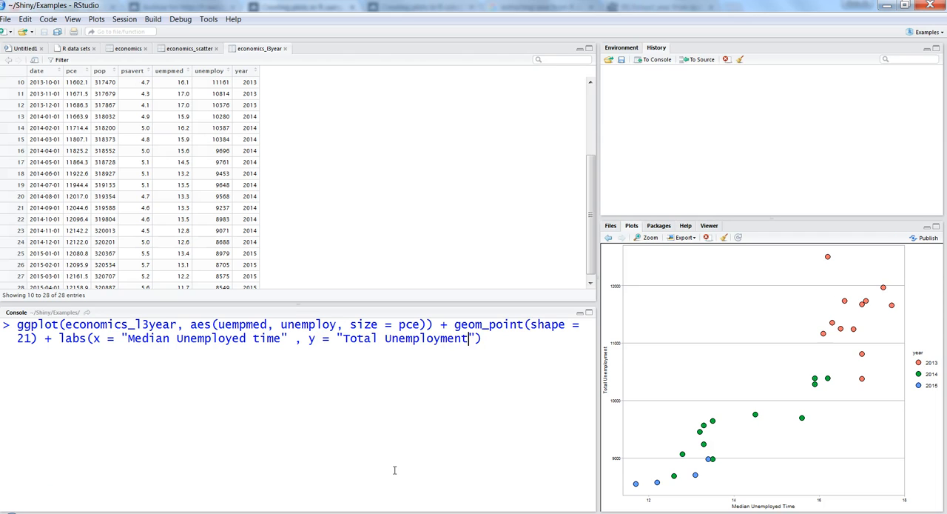
{"action": "key", "text": "Return"}
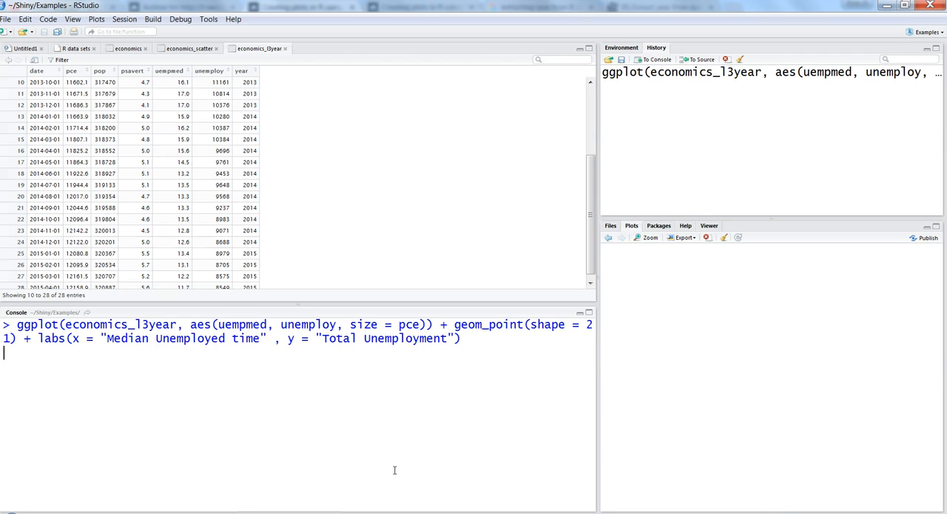
{"action": "key", "text": "Return"}
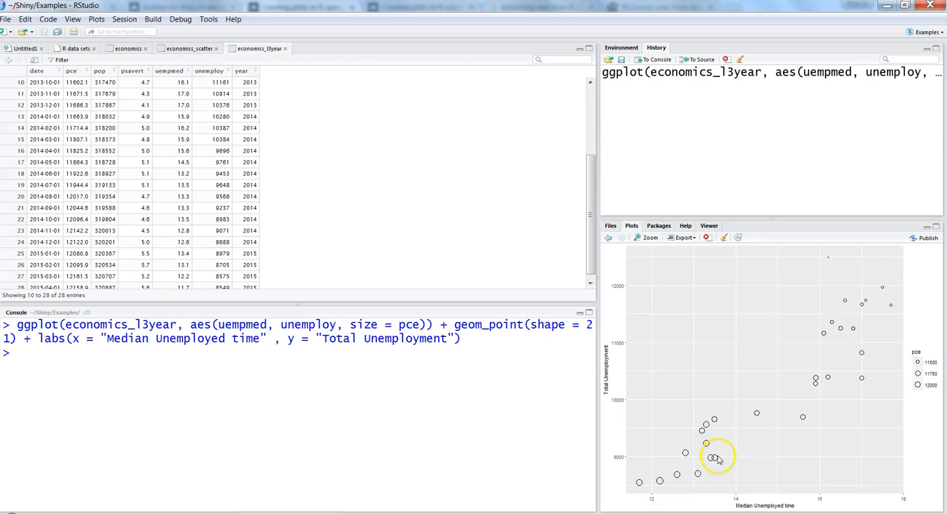
{"action": "mouse_move", "coordinate": [781, 391]}
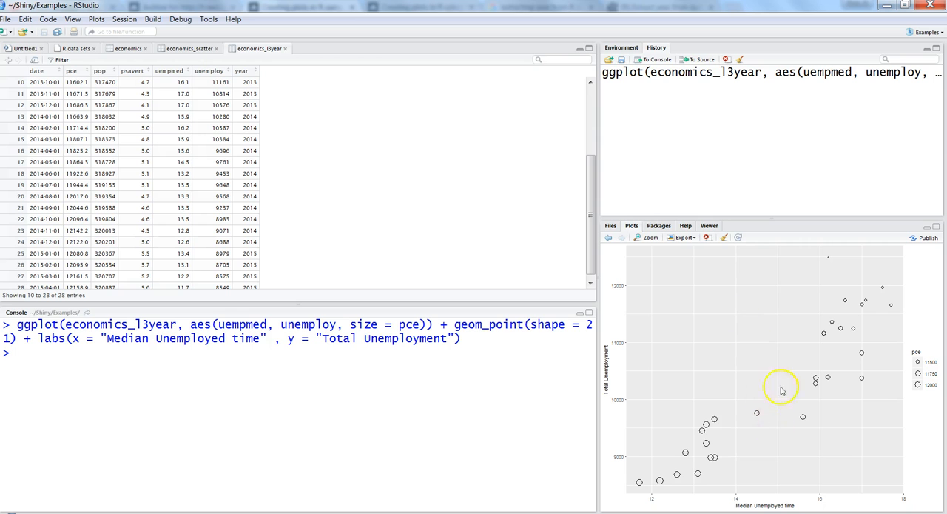
{"action": "left_click", "coordinate": [648, 237]}
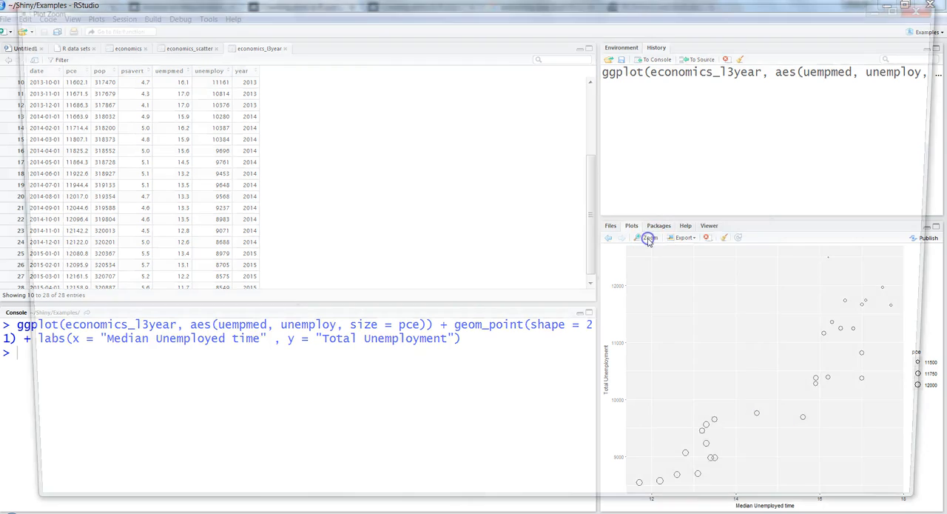
{"action": "left_click", "coordinate": [648, 237]}
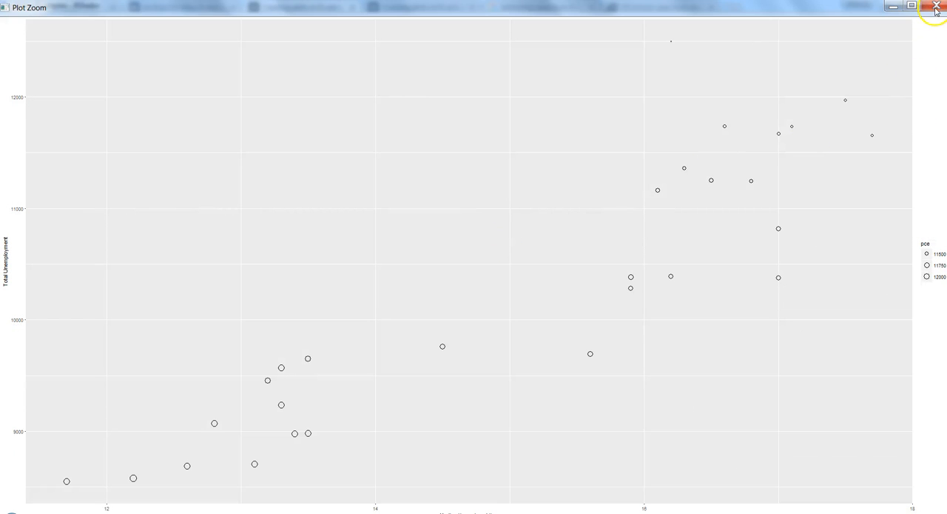
{"action": "left_click", "coordinate": [936, 6]}
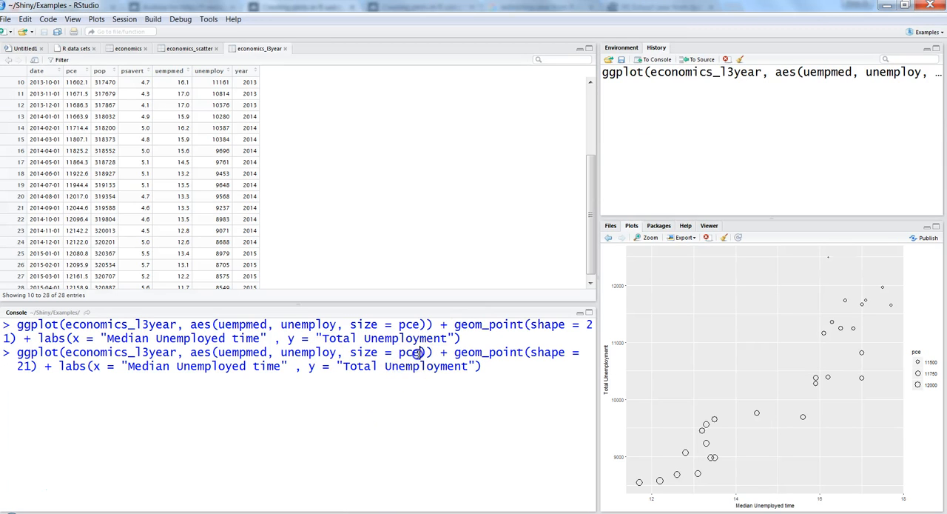
Add fill = year to the aes mapping and rerun the plot
{"action": "type", "text": ", fill"}
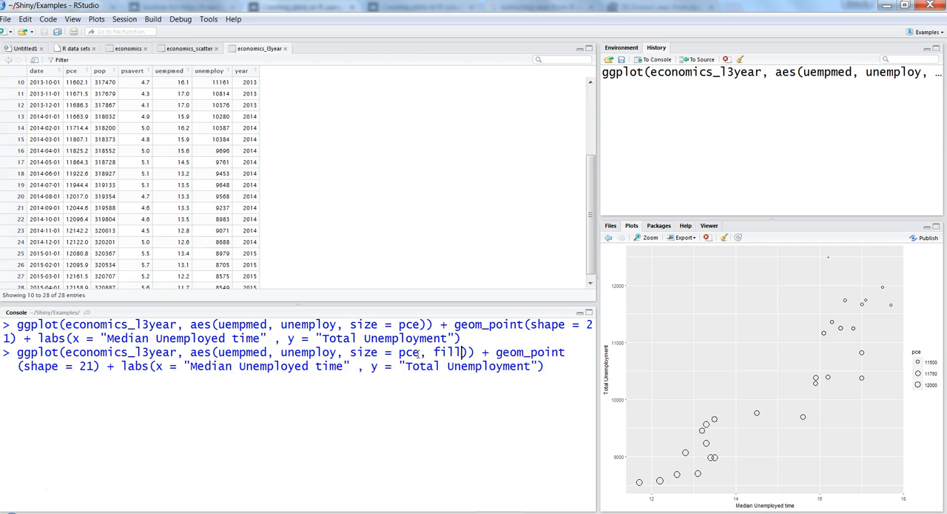
{"action": "type", "text": "="}
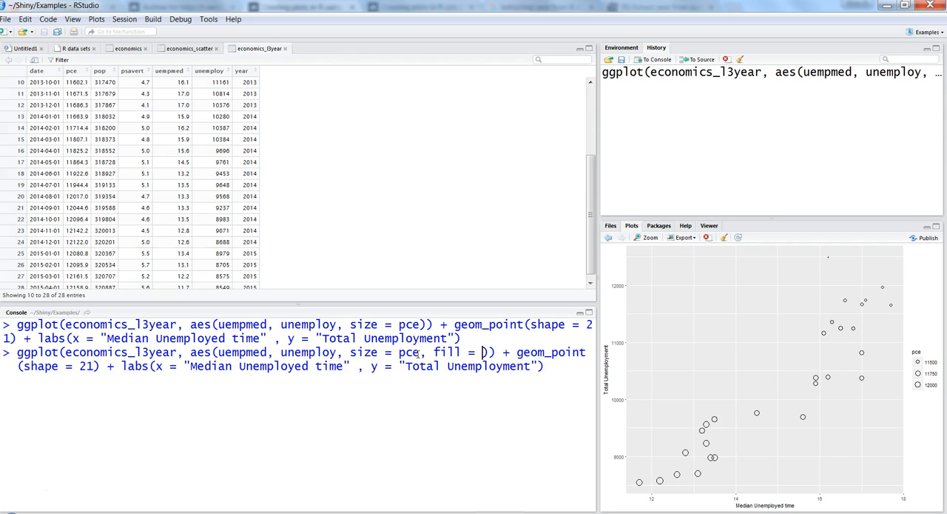
{"action": "type", "text": "year"}
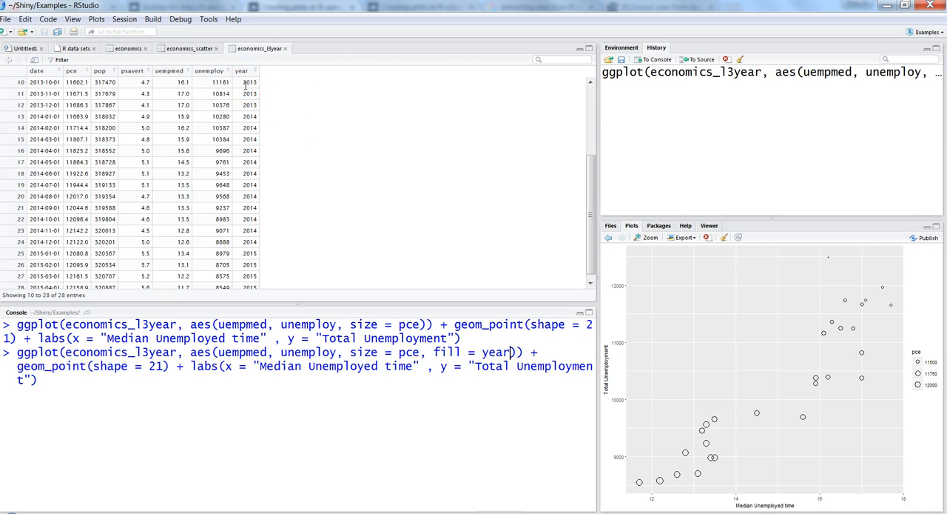
{"action": "key", "text": "Return"}
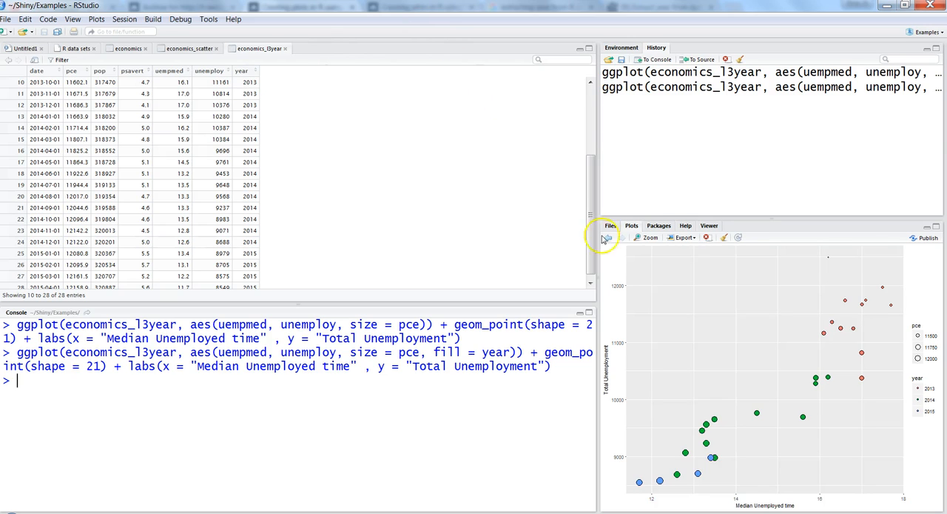
Enlarge the year-filled, pce-sized scatterplot in the zoom window
{"action": "left_click", "coordinate": [648, 237]}
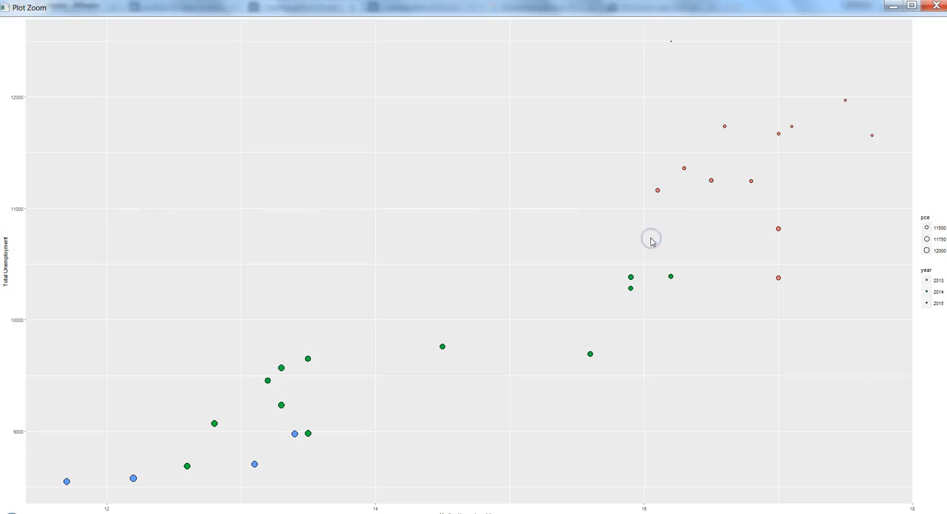
{"action": "mouse_move", "coordinate": [651, 239]}
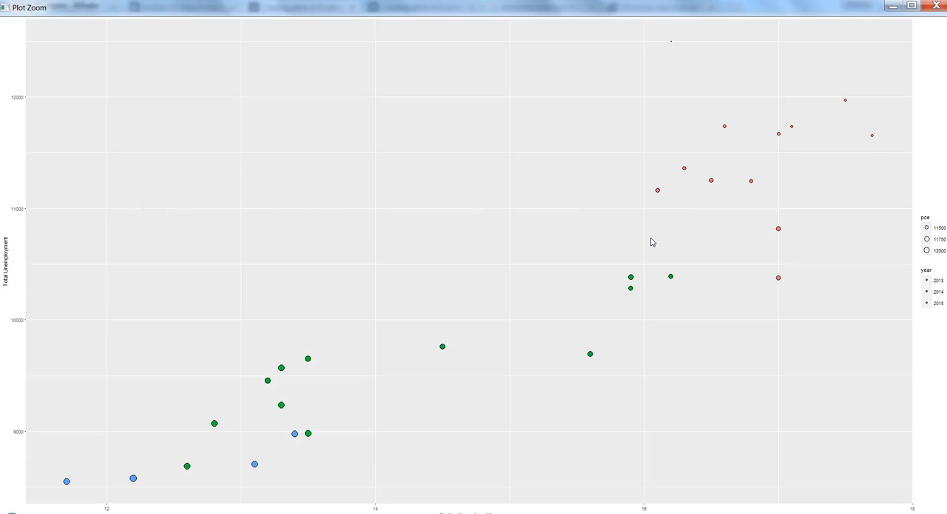
{"action": "mouse_move", "coordinate": [903, 320]}
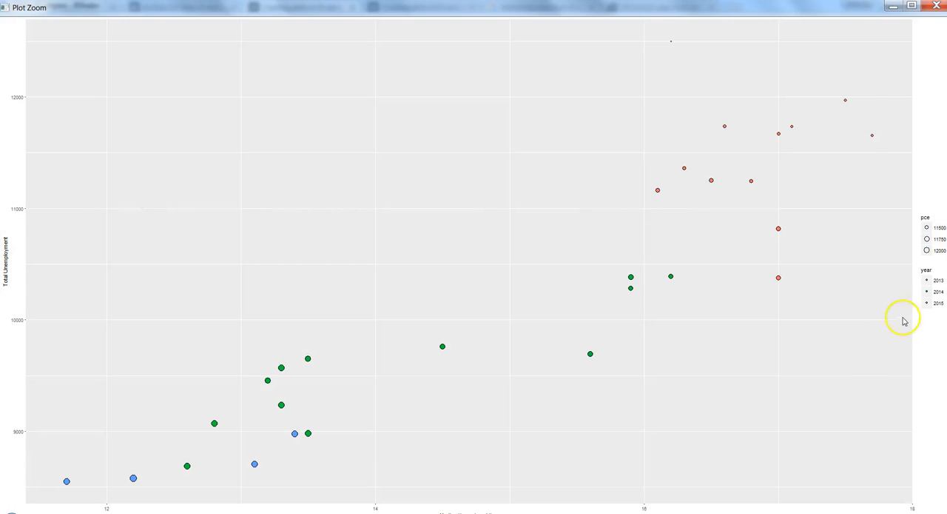
{"action": "mouse_move", "coordinate": [672, 314]}
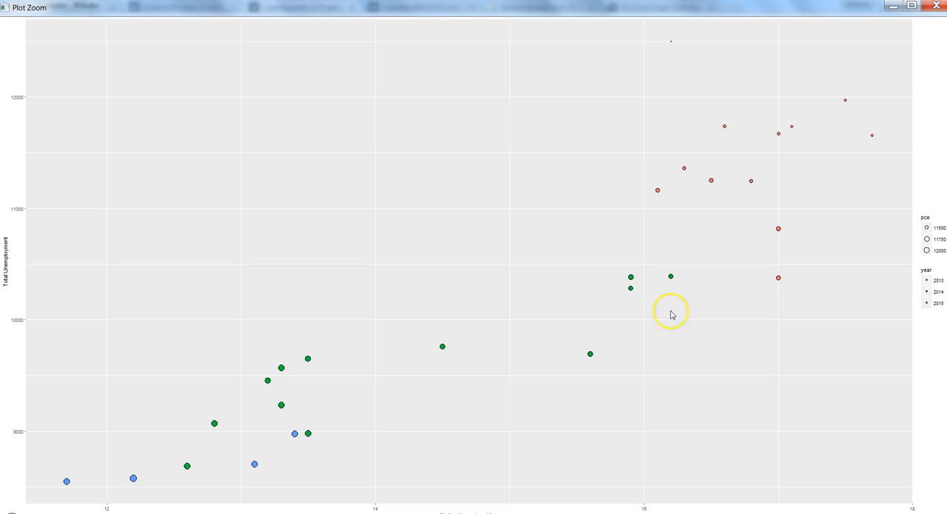
{"action": "mouse_move", "coordinate": [761, 164]}
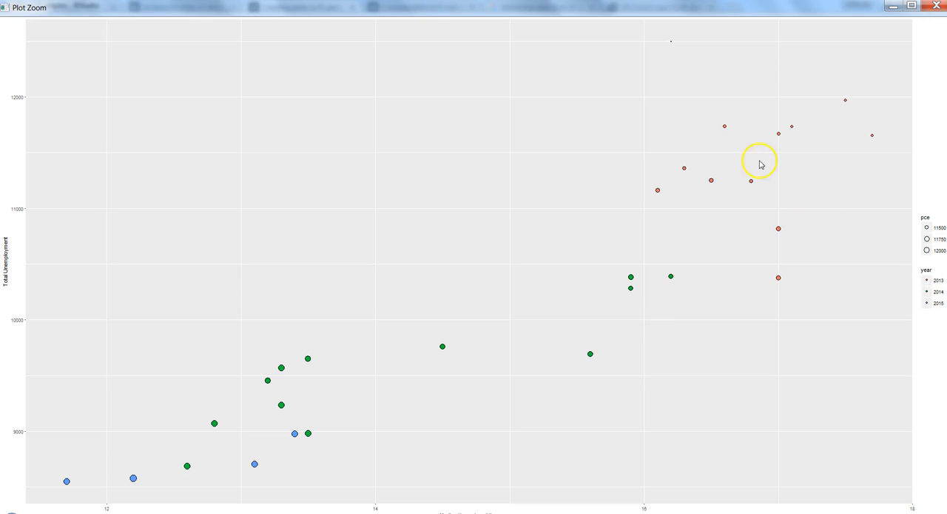
{"action": "mouse_move", "coordinate": [734, 145]}
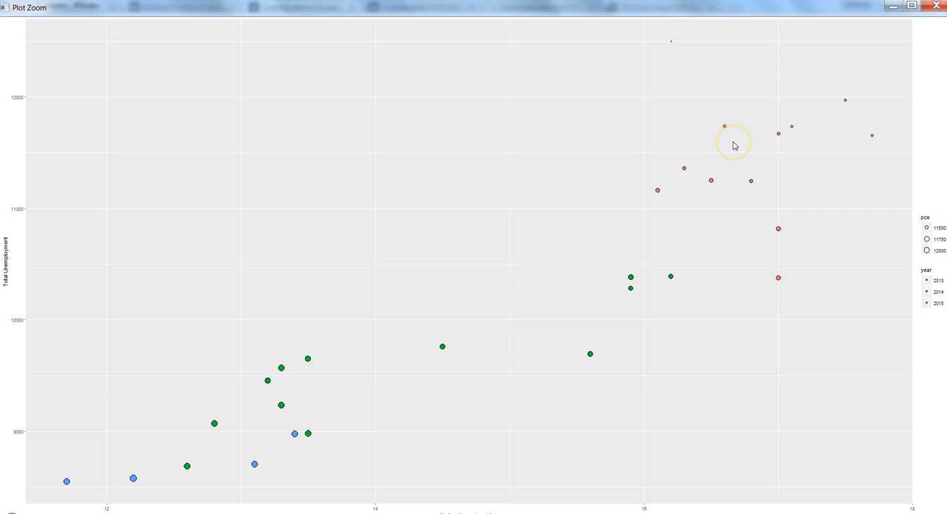
{"action": "mouse_move", "coordinate": [847, 118]}
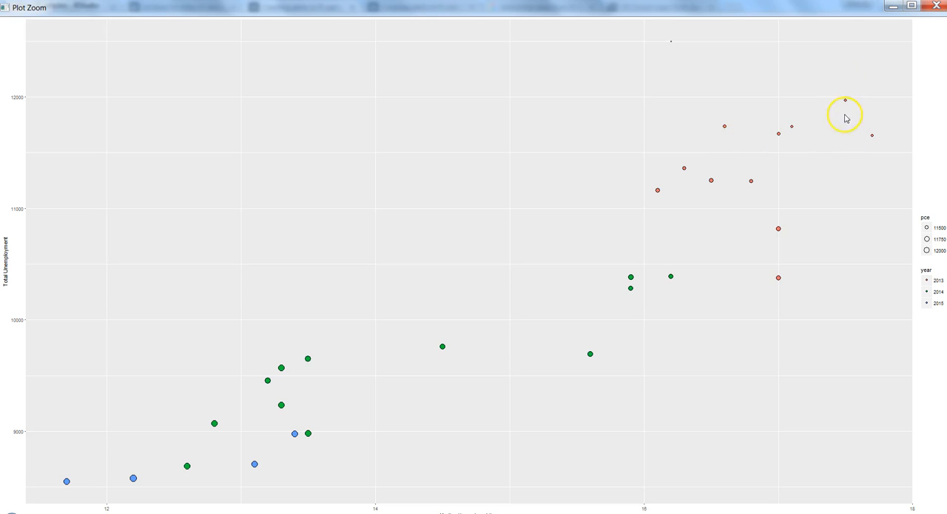
{"action": "mouse_move", "coordinate": [848, 107]}
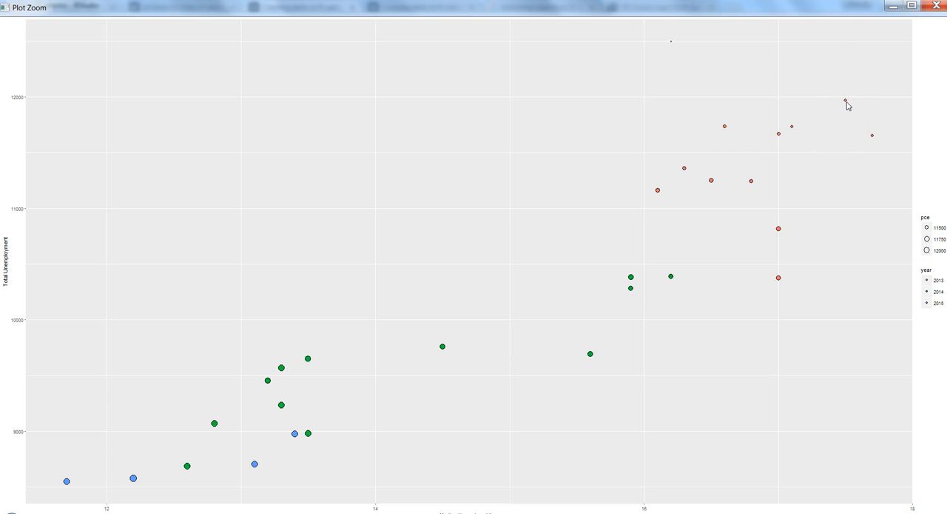
{"action": "mouse_move", "coordinate": [379, 373]}
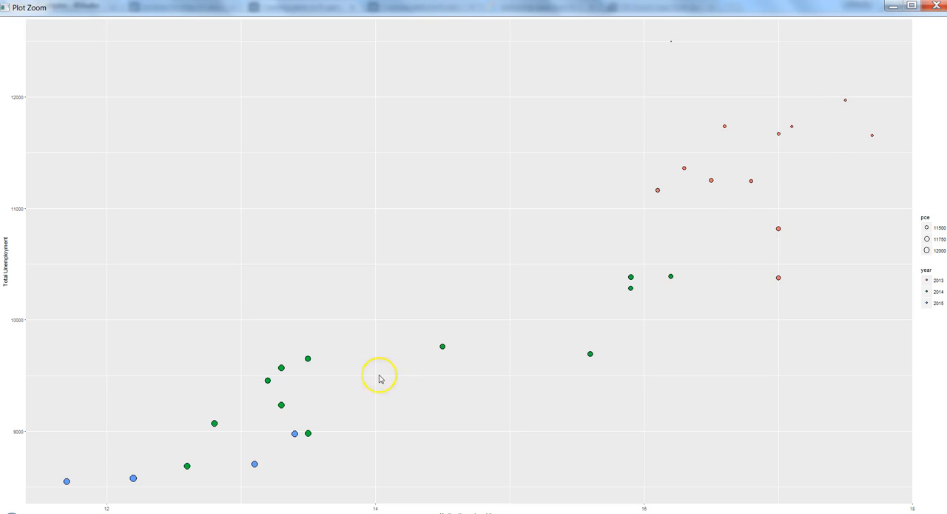
{"action": "mouse_move", "coordinate": [216, 423]}
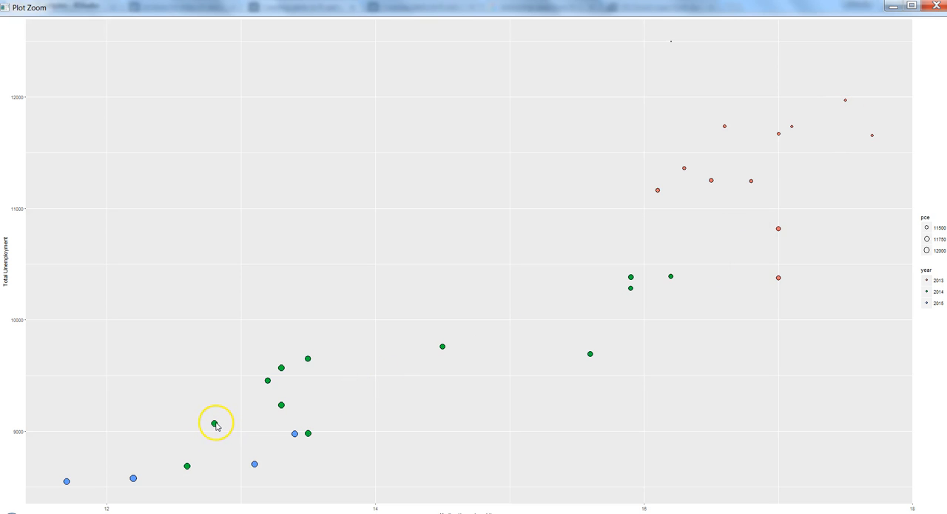
{"action": "mouse_move", "coordinate": [135, 479]}
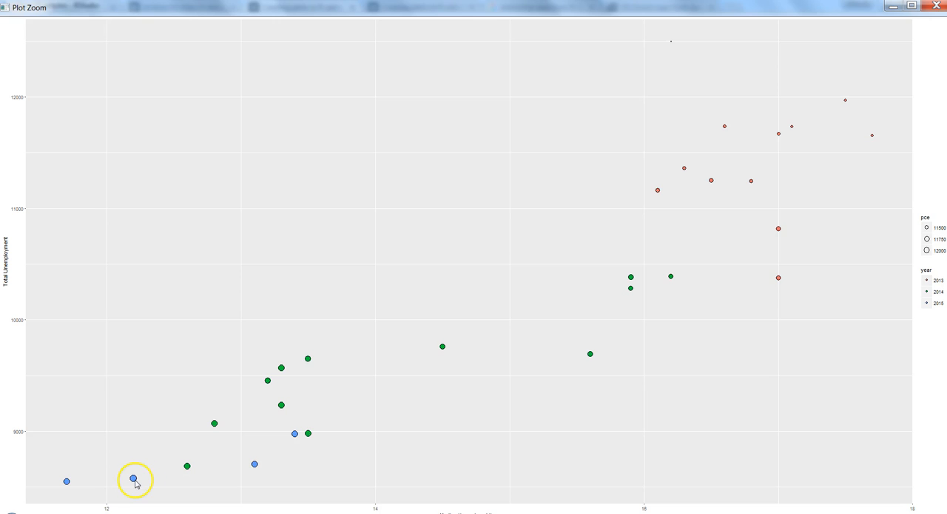
{"action": "mouse_move", "coordinate": [845, 112]}
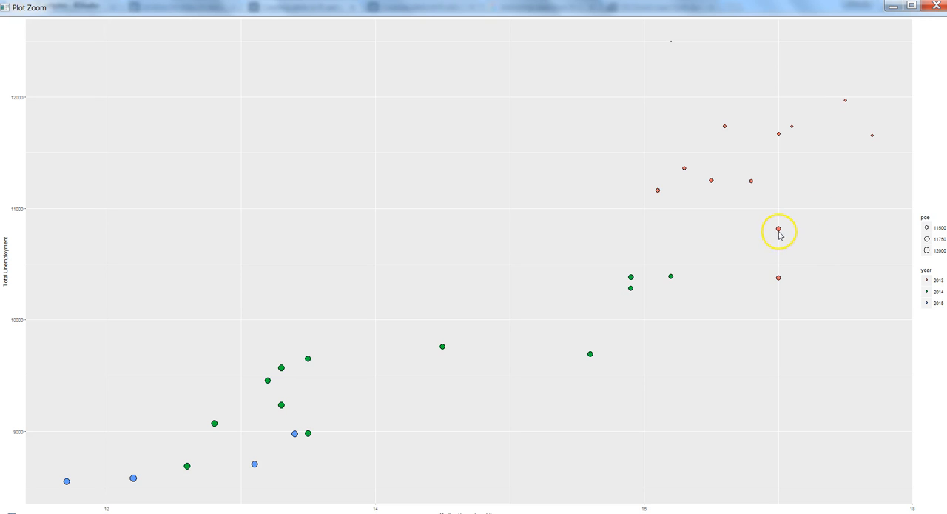
{"action": "mouse_move", "coordinate": [779, 287]}
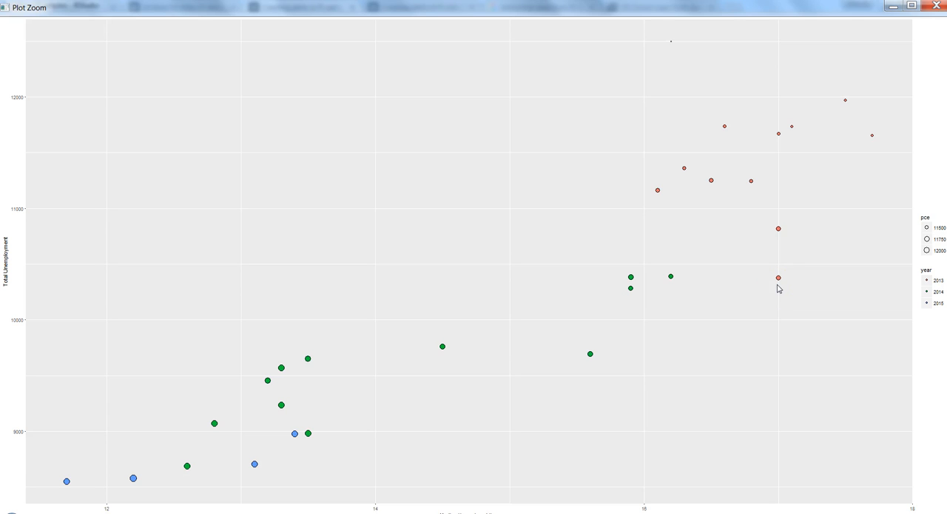
{"action": "mouse_move", "coordinate": [844, 103]}
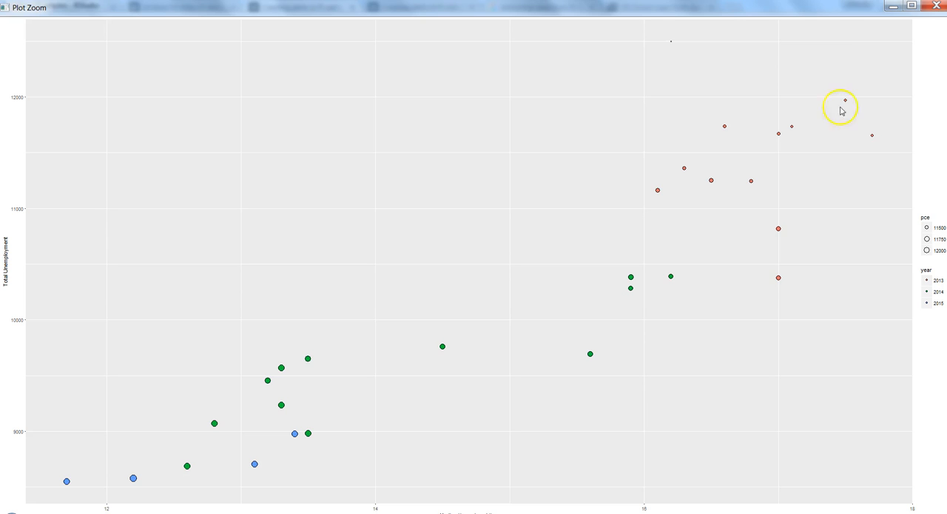
{"action": "mouse_move", "coordinate": [605, 330]}
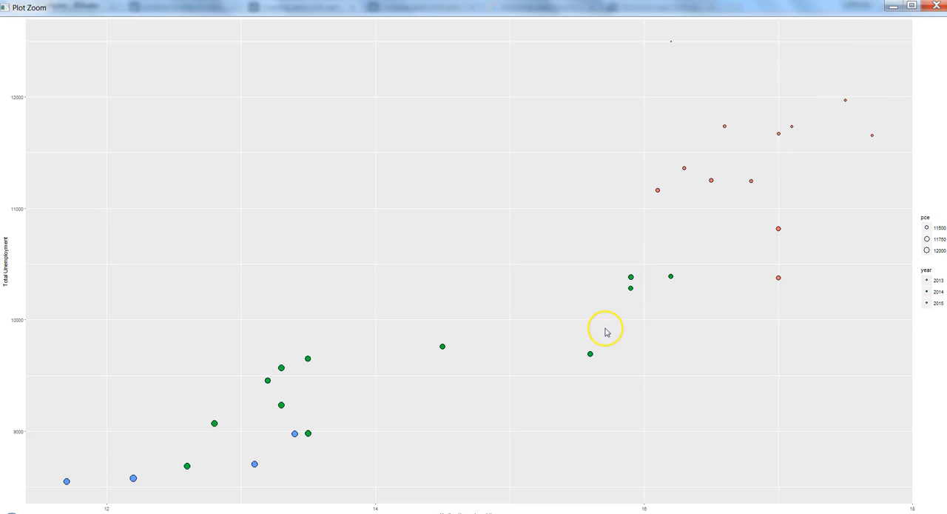
{"action": "mouse_move", "coordinate": [570, 329]}
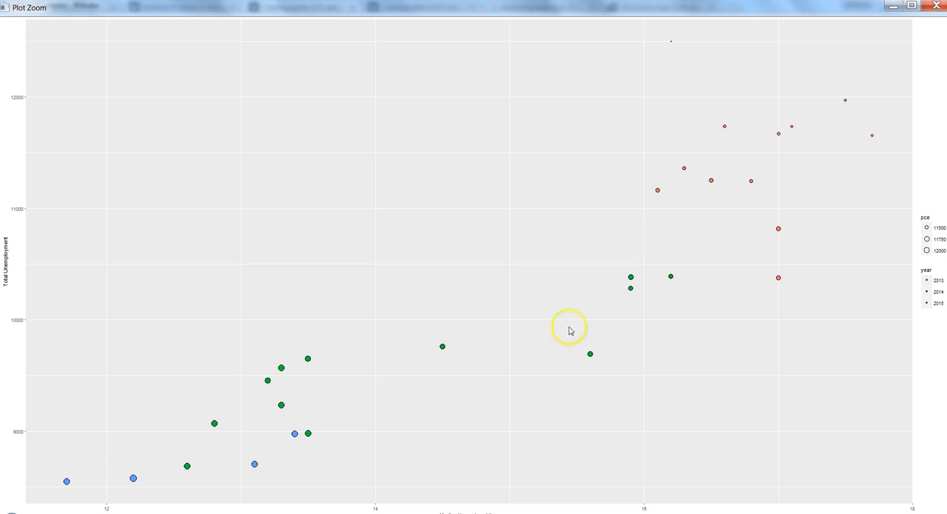
{"action": "mouse_move", "coordinate": [631, 281]}
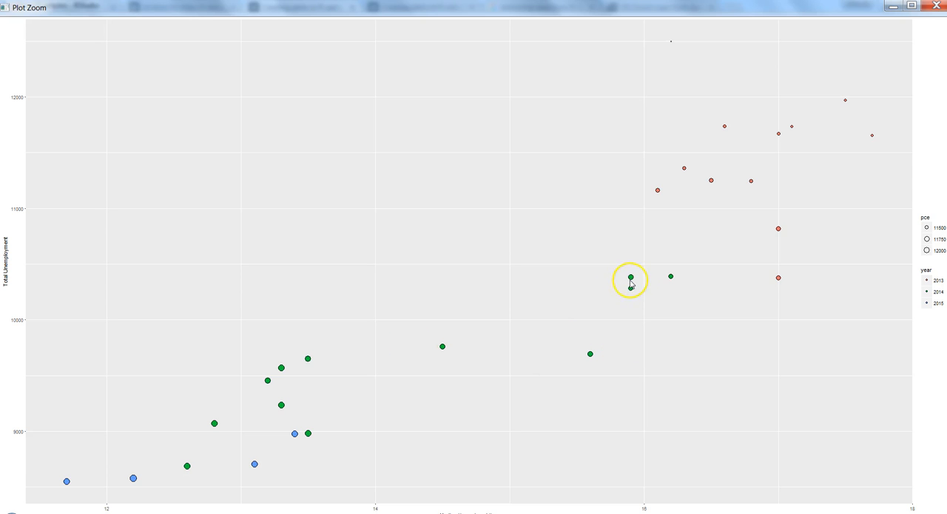
{"action": "mouse_move", "coordinate": [630, 286]}
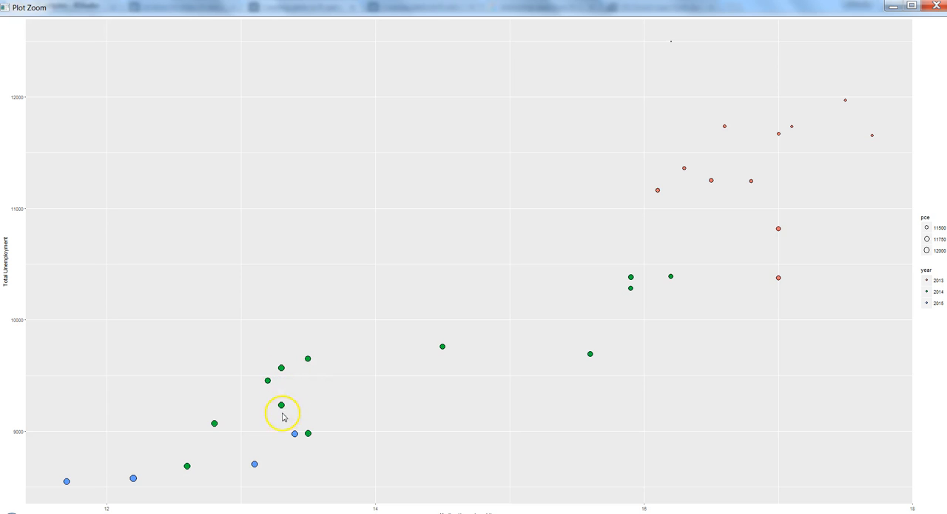
{"action": "mouse_move", "coordinate": [255, 465]}
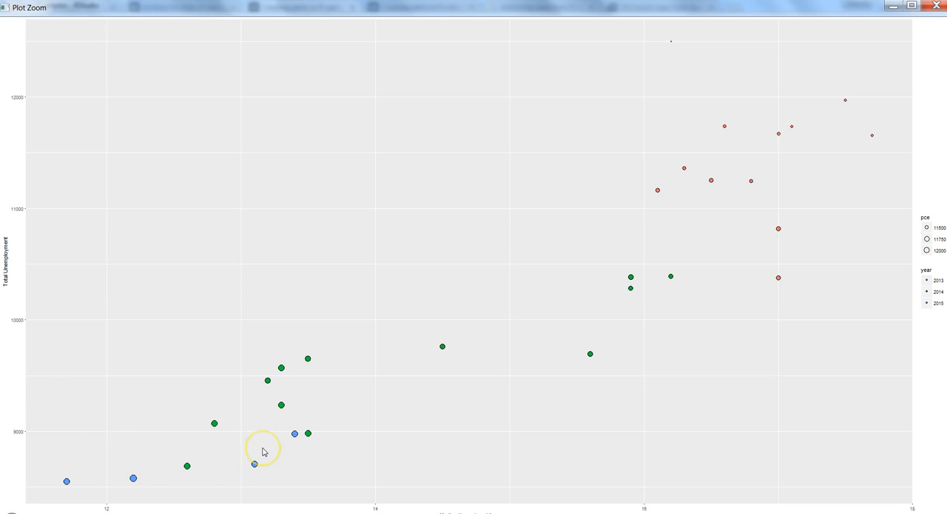
{"action": "mouse_move", "coordinate": [263, 451]}
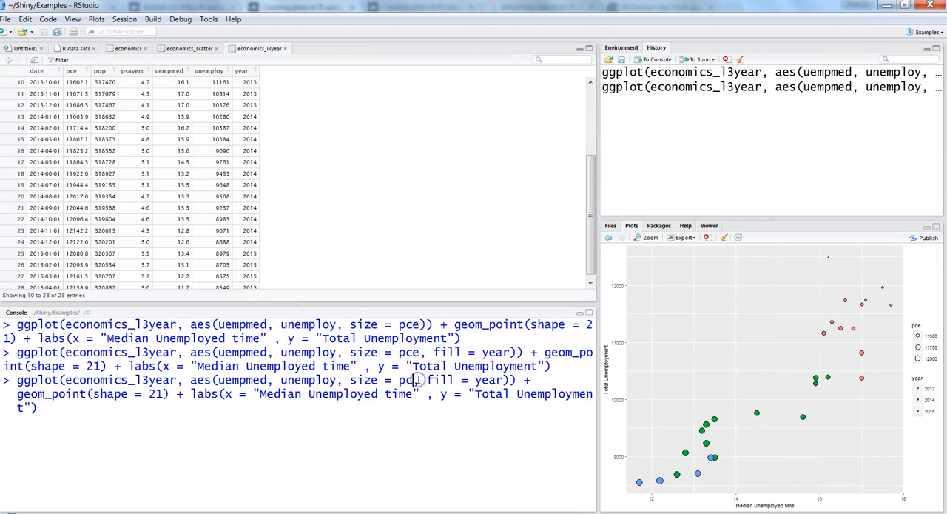
Replace size = pce with size = psavert and rerun the plot
{"action": "key", "text": "BackSpace"}
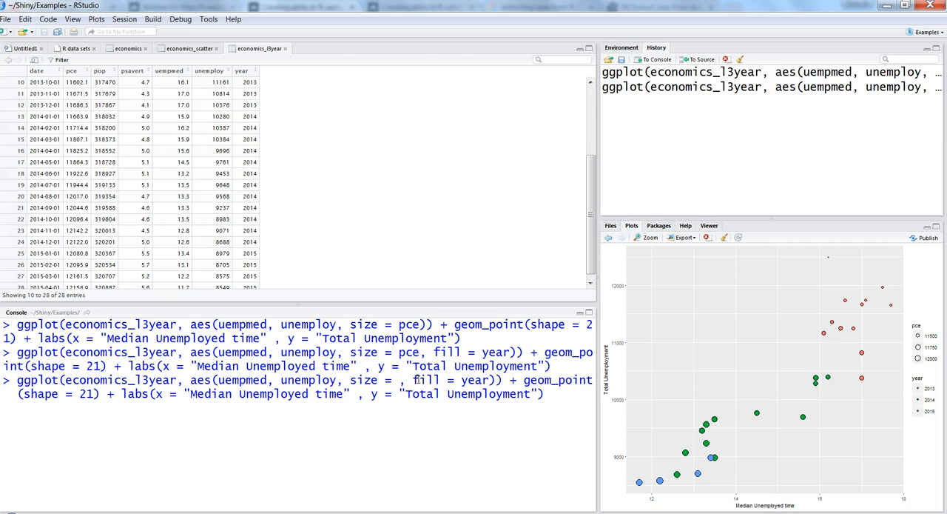
{"action": "type", "text": "psavert"}
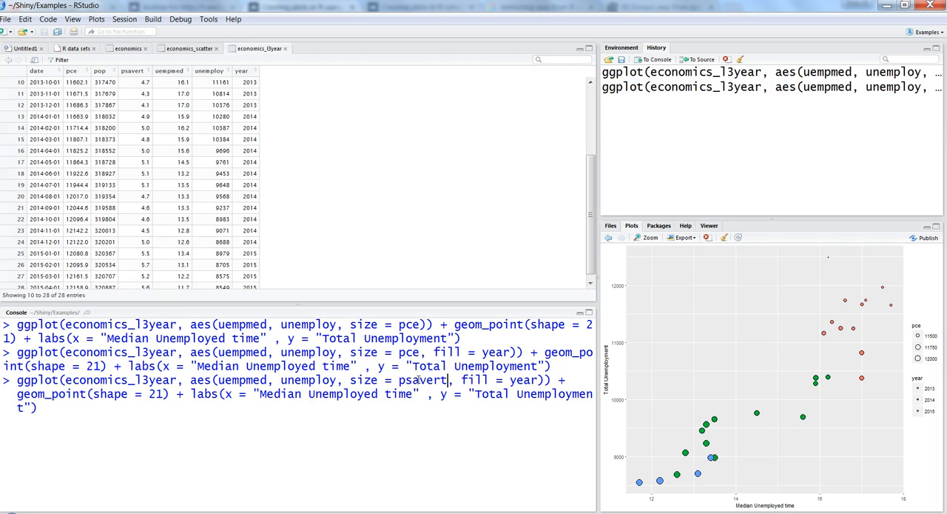
{"action": "key", "text": "Return"}
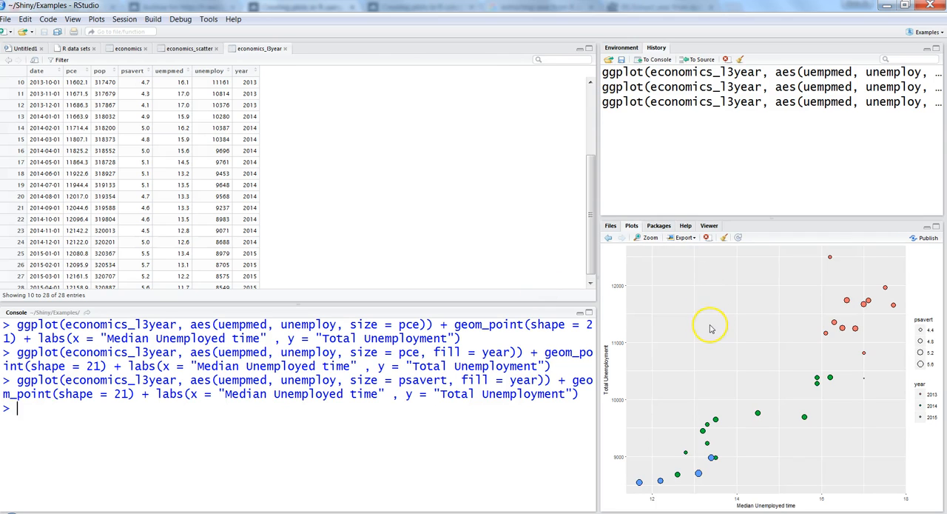
Enlarge the psavert-sized scatterplot and inspect its points in the zoom window
{"action": "left_click", "coordinate": [648, 237]}
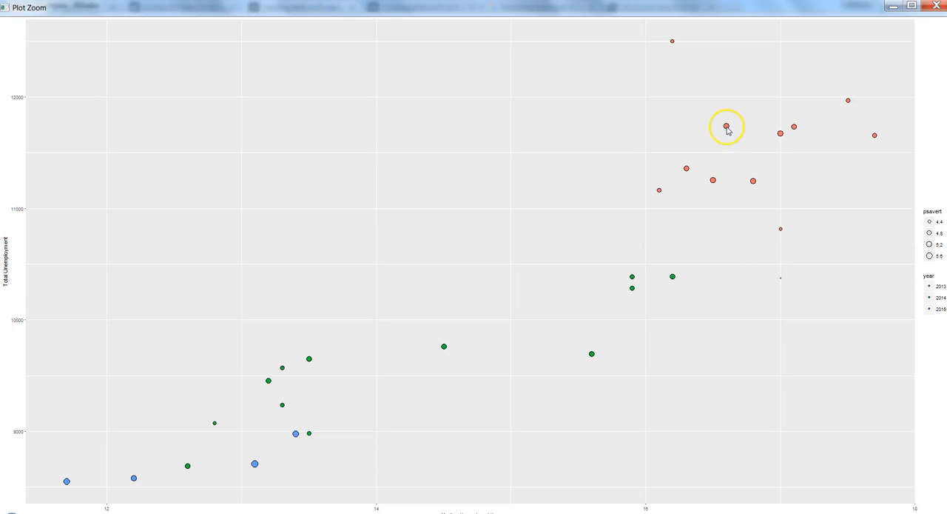
{"action": "mouse_move", "coordinate": [773, 207]}
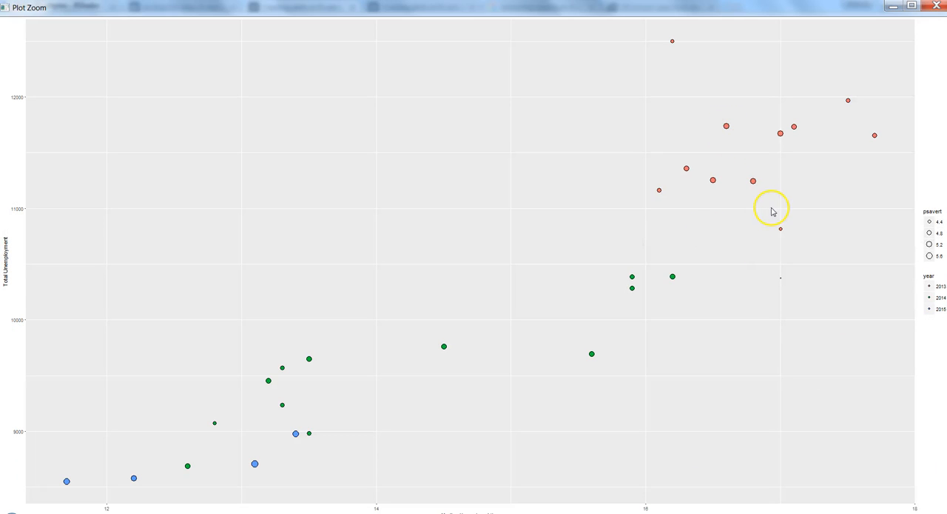
{"action": "mouse_move", "coordinate": [755, 185]}
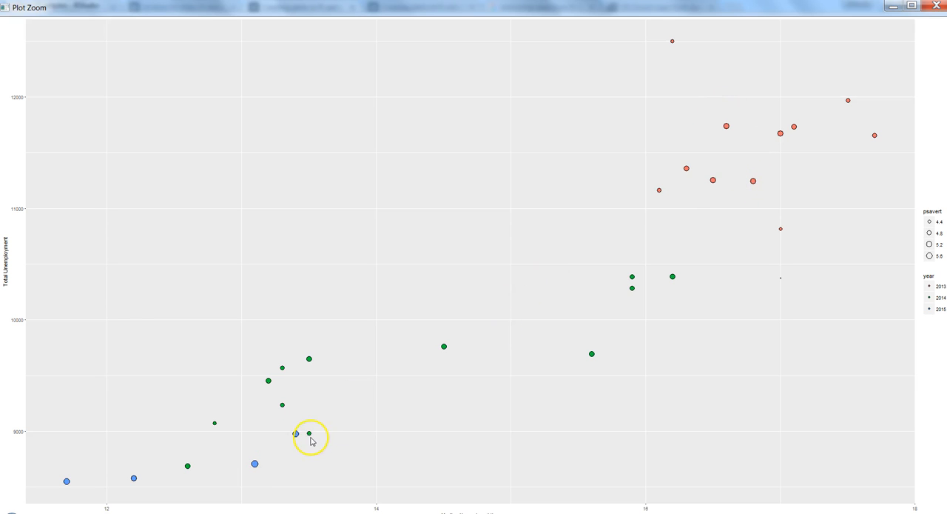
{"action": "mouse_move", "coordinate": [311, 432]}
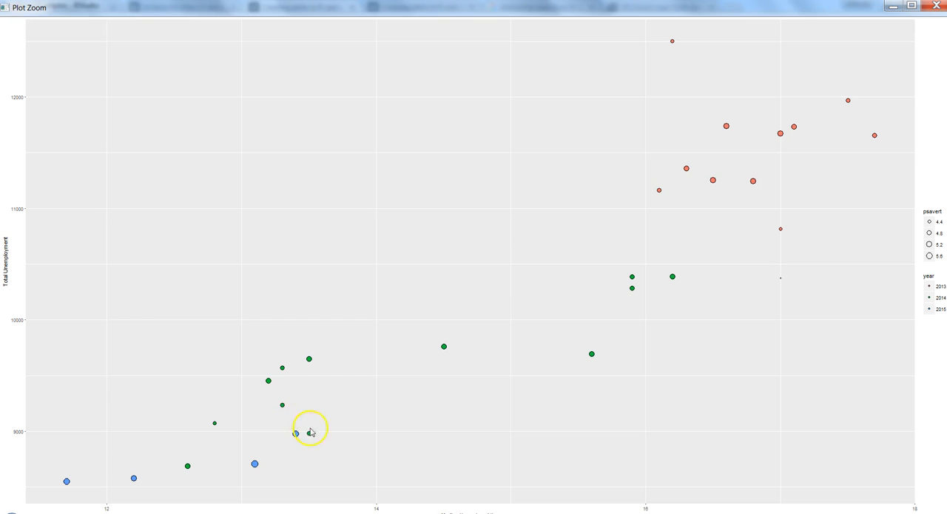
{"action": "mouse_move", "coordinate": [292, 413]}
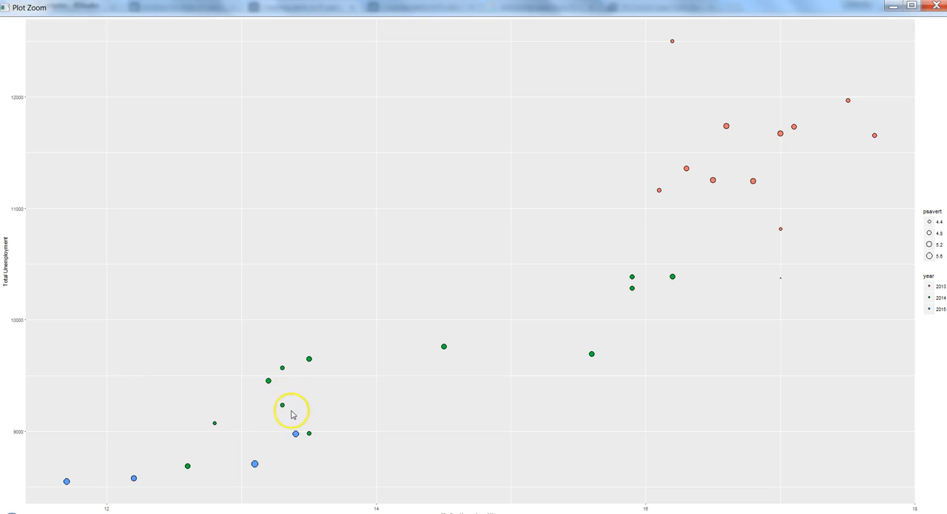
{"action": "mouse_move", "coordinate": [284, 394]}
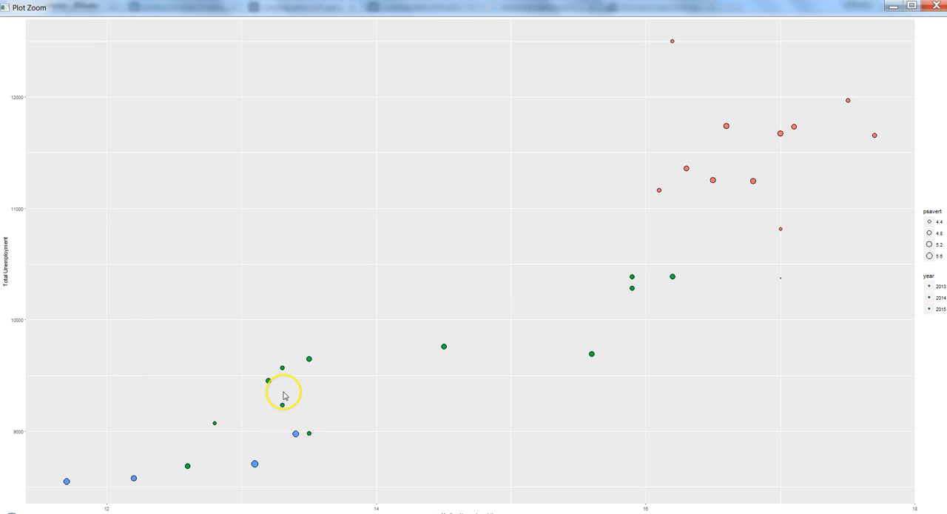
{"action": "mouse_move", "coordinate": [248, 476]}
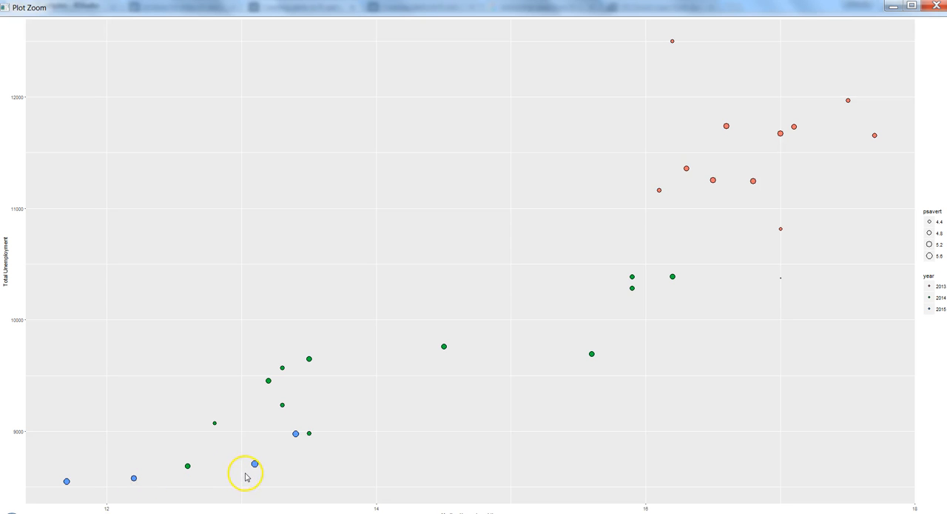
{"action": "mouse_move", "coordinate": [249, 480]}
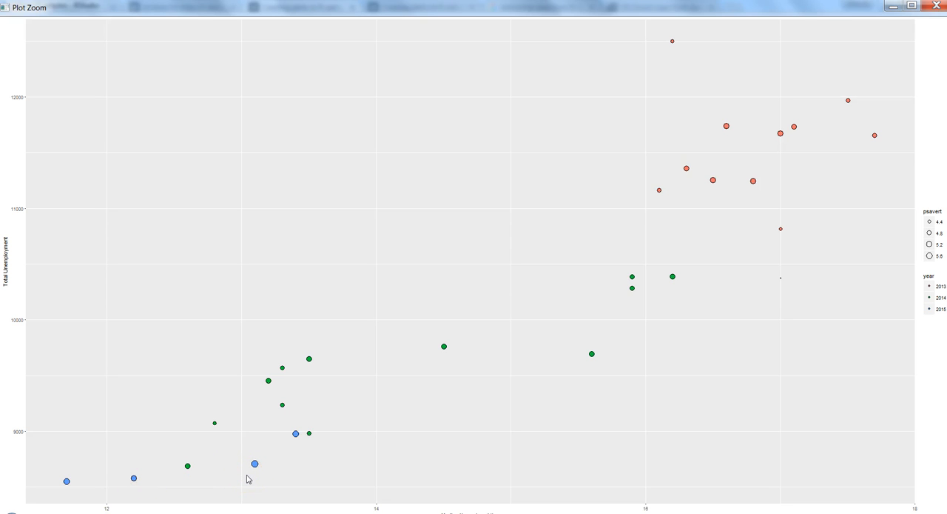
{"action": "left_click", "coordinate": [255, 462]}
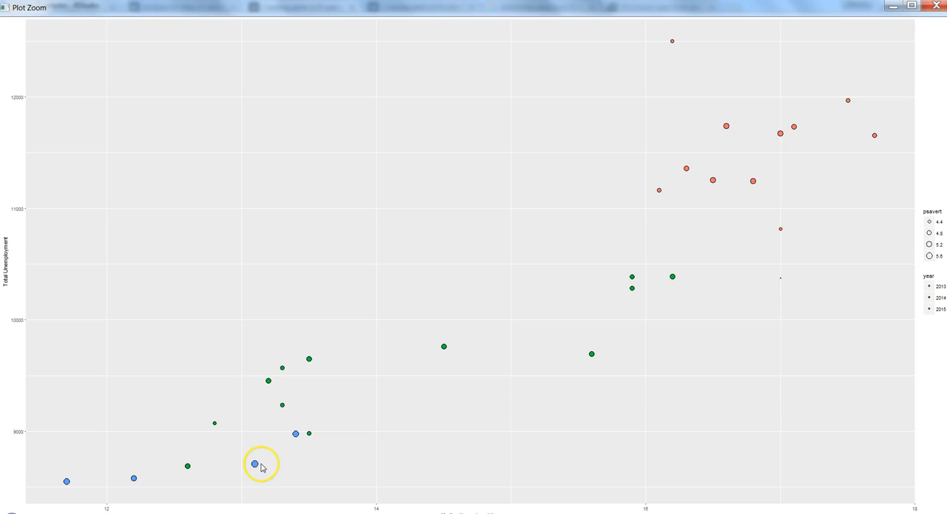
{"action": "mouse_move", "coordinate": [589, 274]}
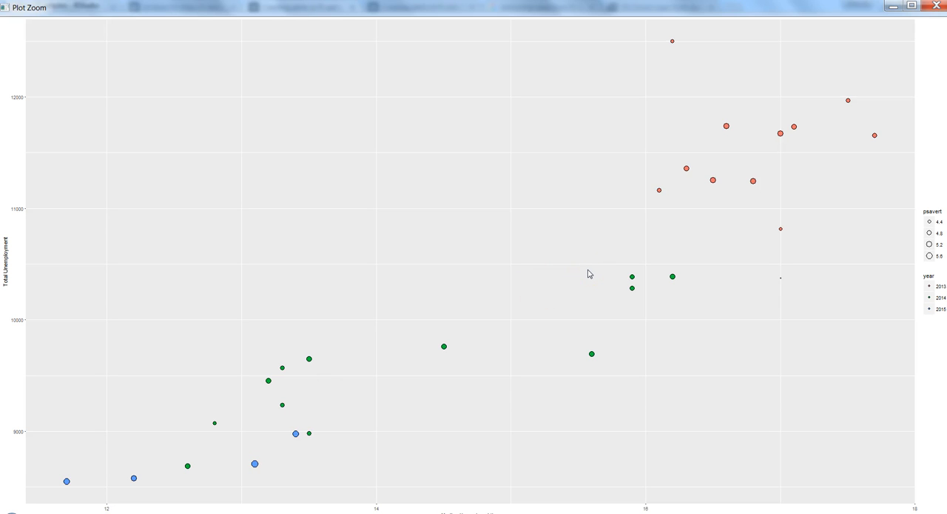
{"action": "mouse_move", "coordinate": [894, 137]}
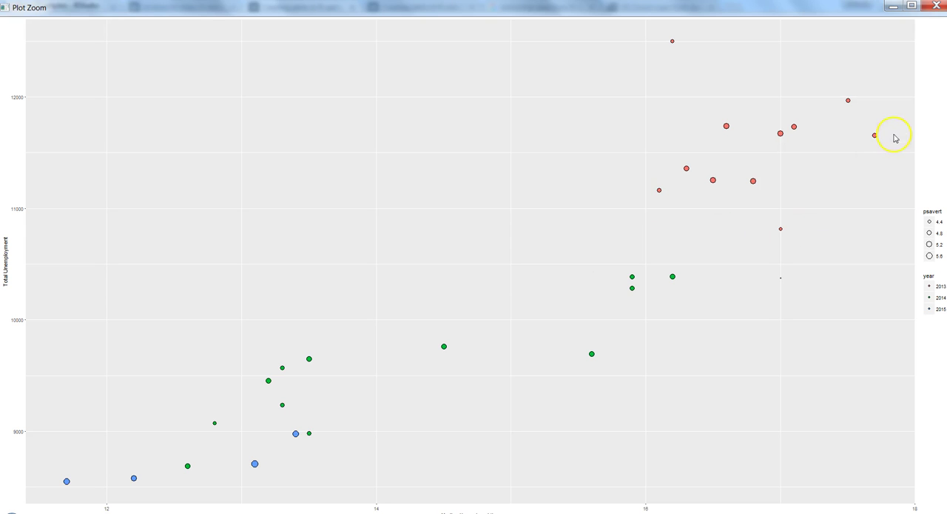